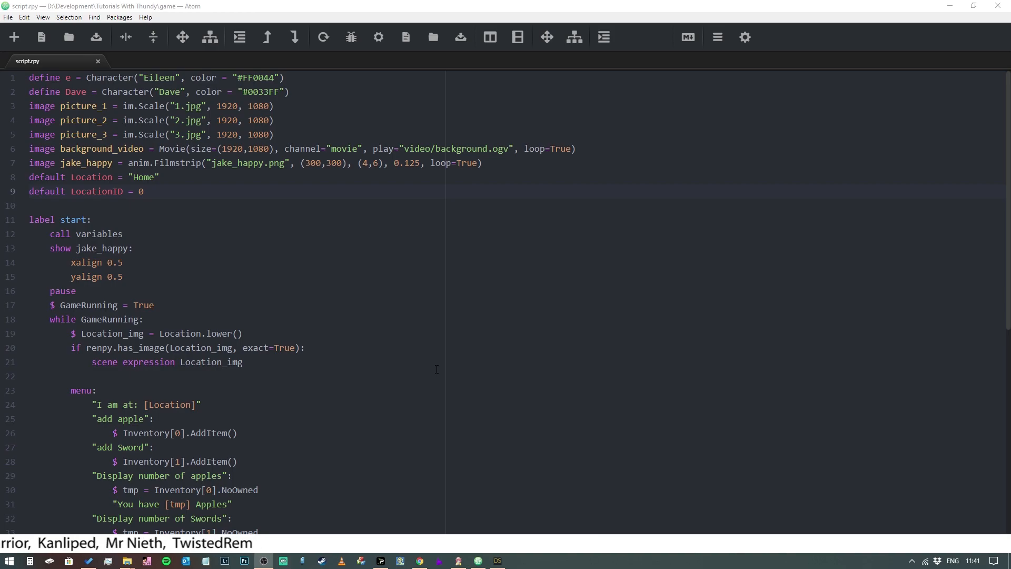
mouse_move(442, 335)
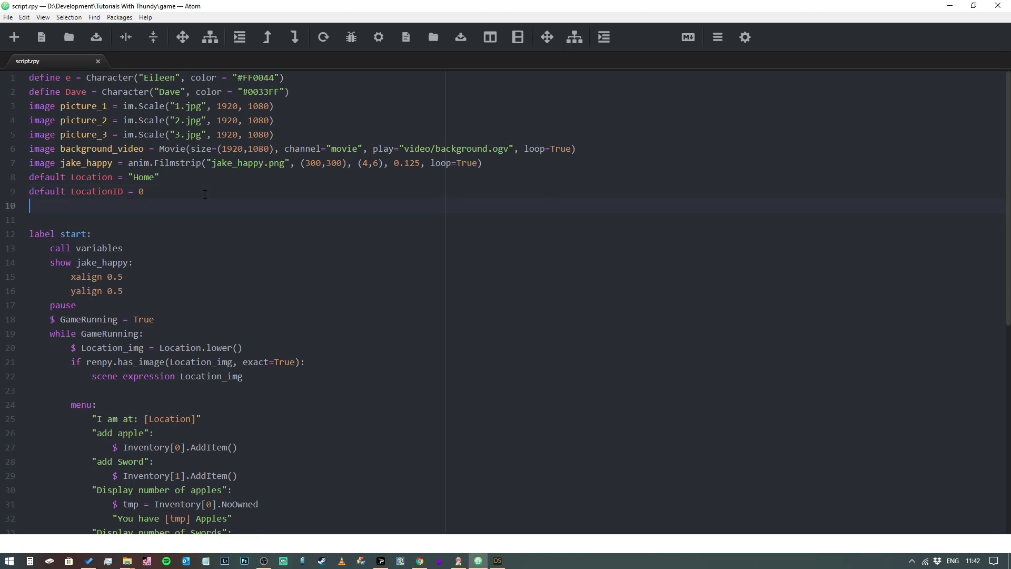
Add a 'layeredimage Lucy:' declaration above the start label and move to its empty body line
key(Enter)
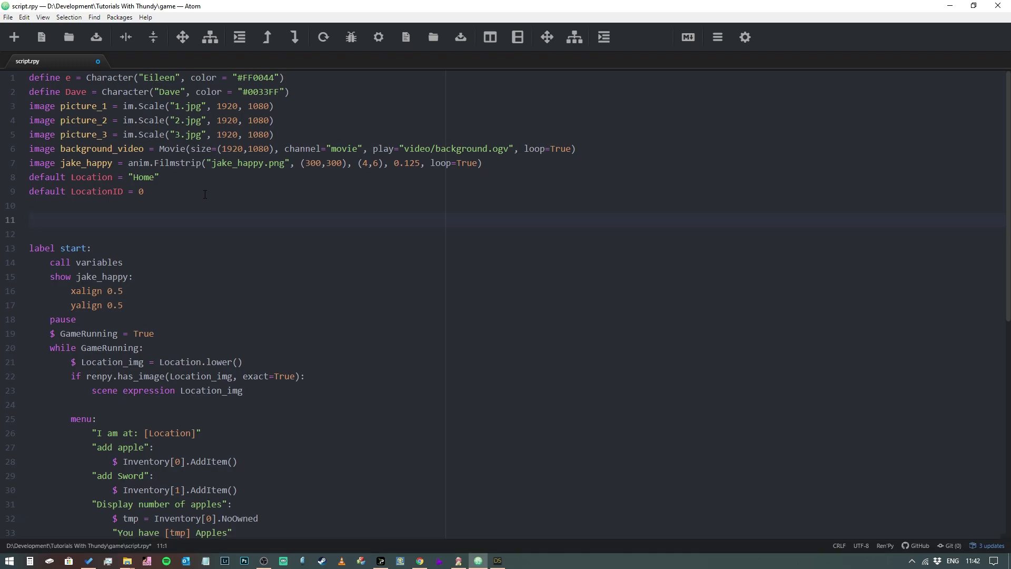
text(layered)
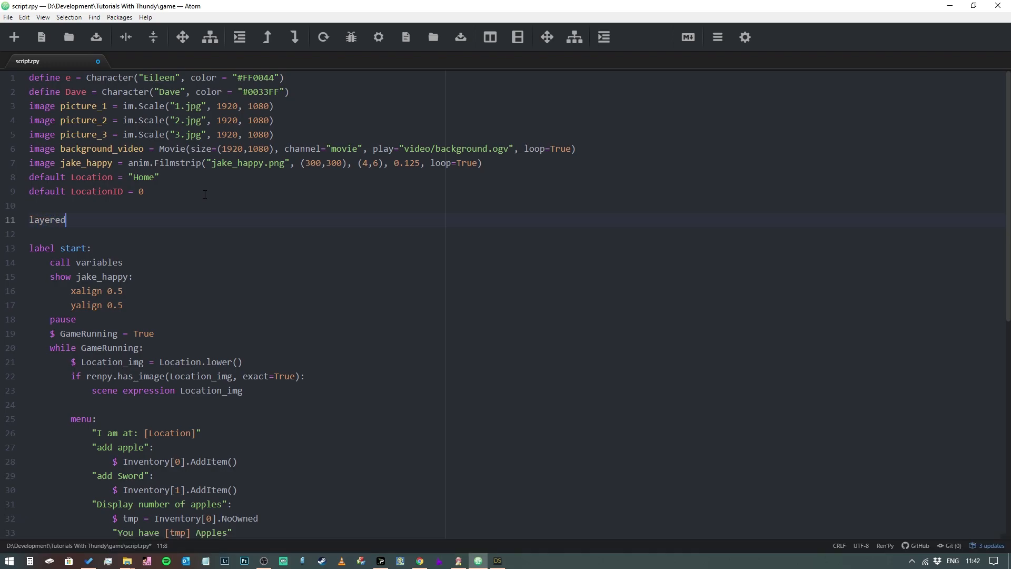
text(image)
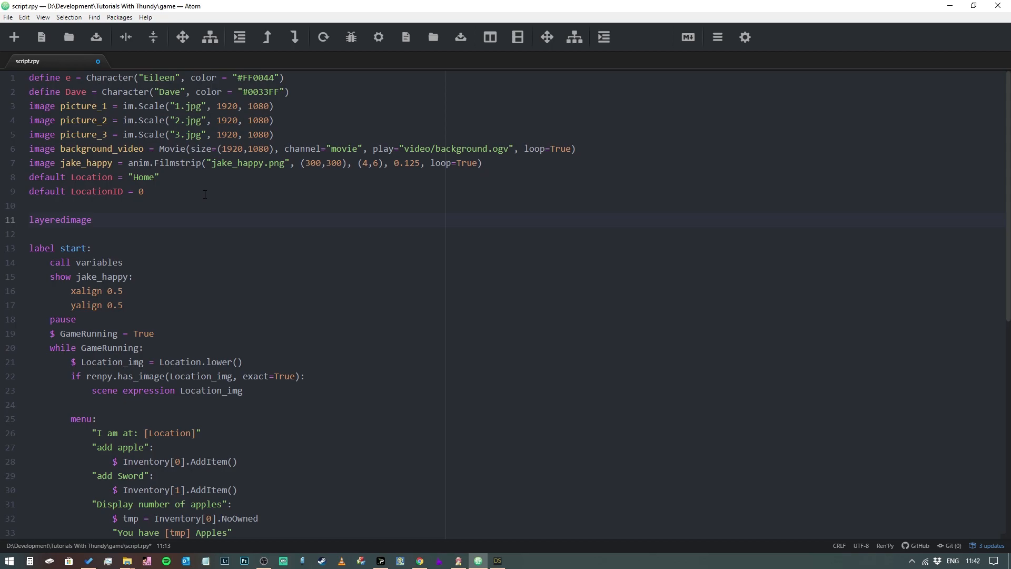
text(Luch)
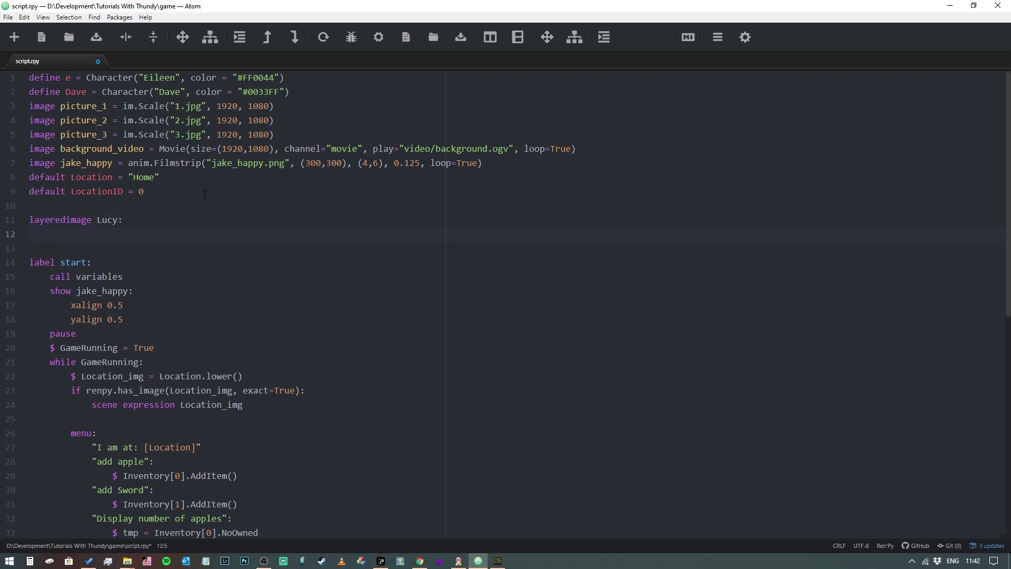
click(50, 234)
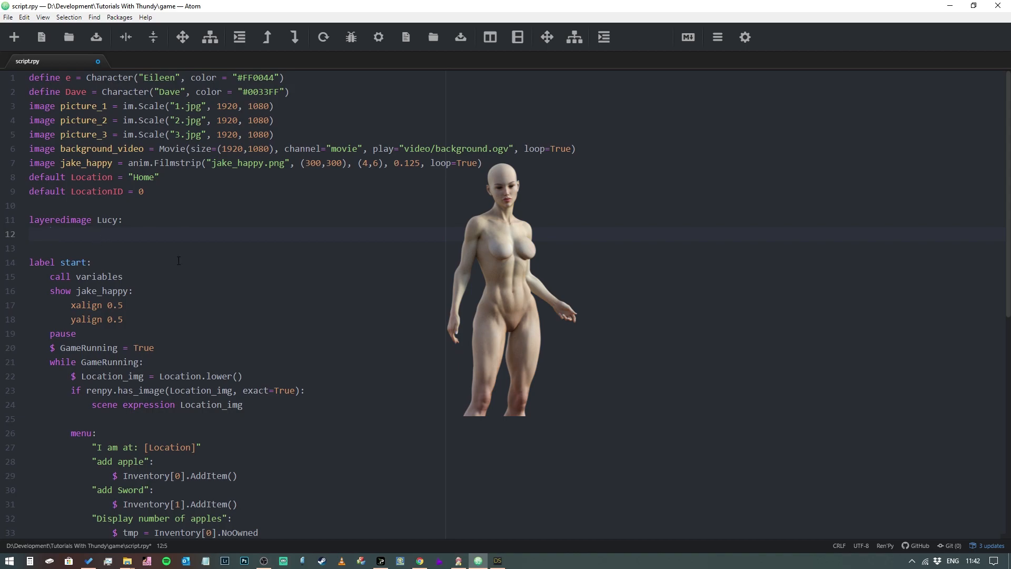
Write an indented 'always:' block containing the "lucy_base" image
text(always:)
click(235, 248)
text("l)
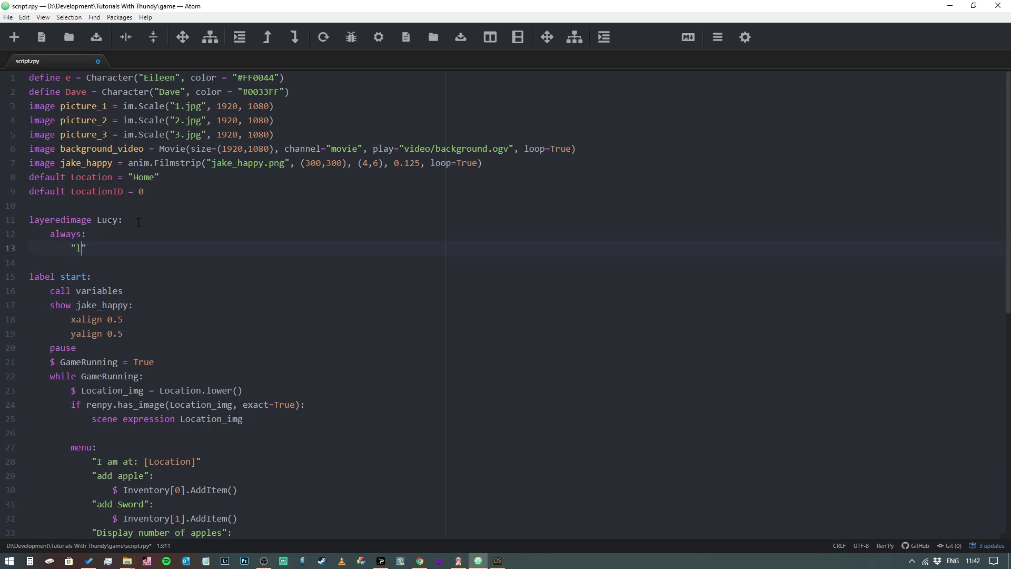
text(ucy_bas)
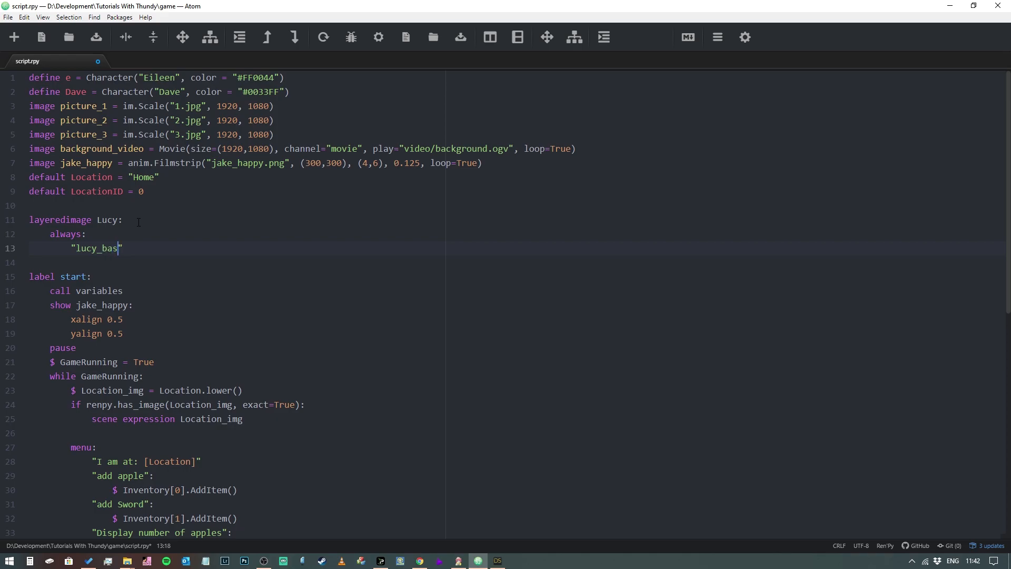
text(e)
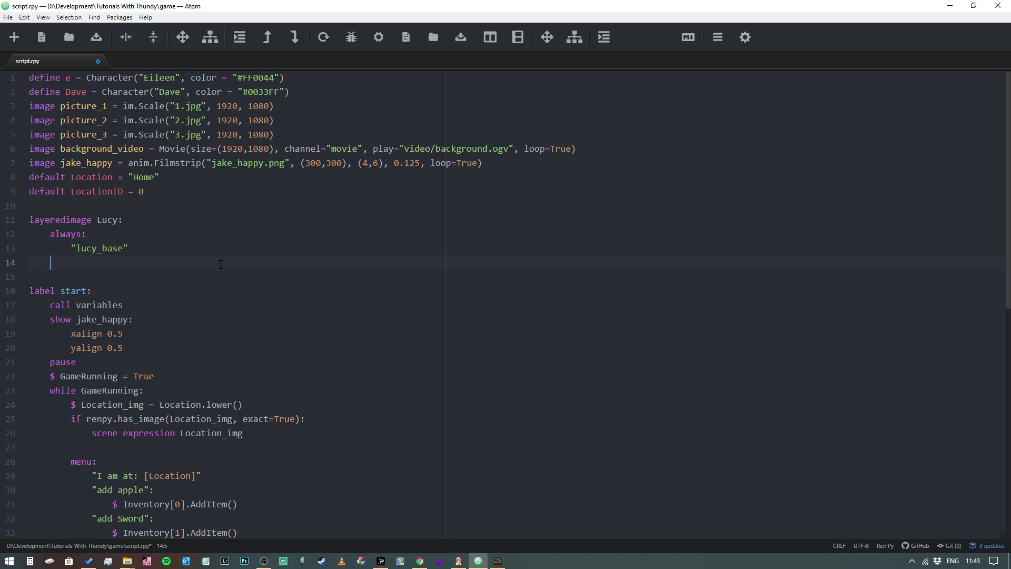
Start a 'group hair:' block below the always block
key(enter)
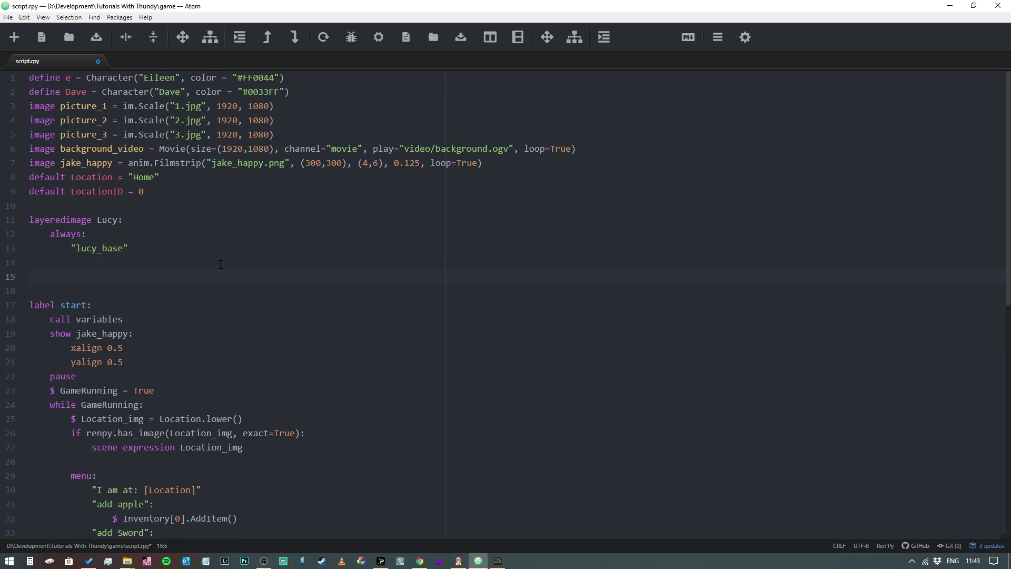
text(gr)
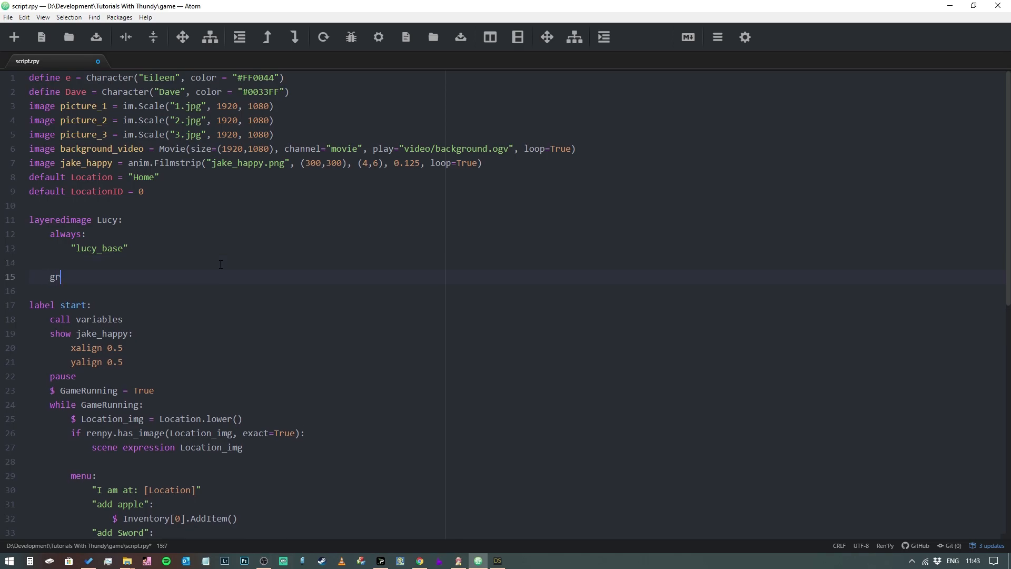
text(oup)
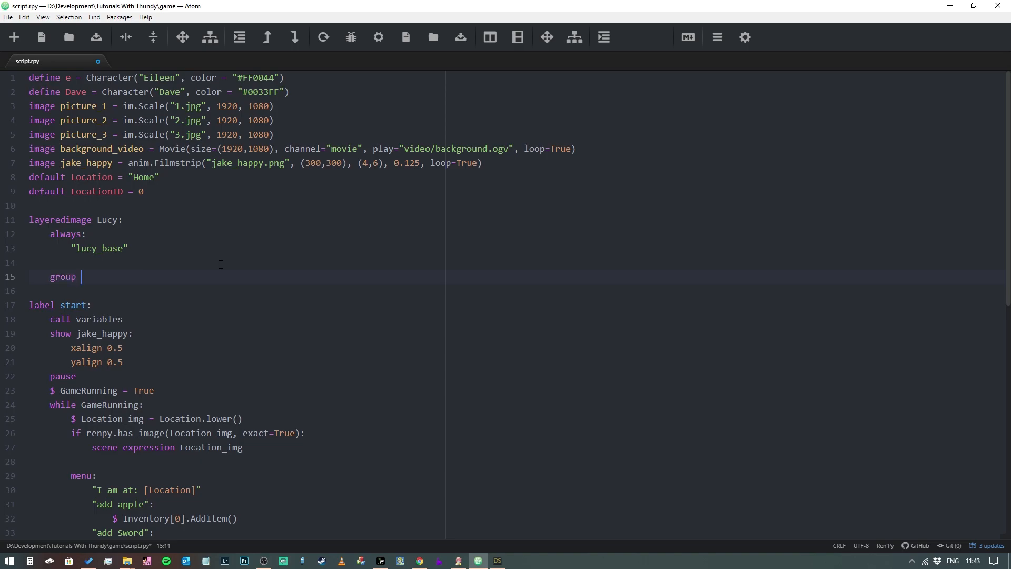
text(Hai)
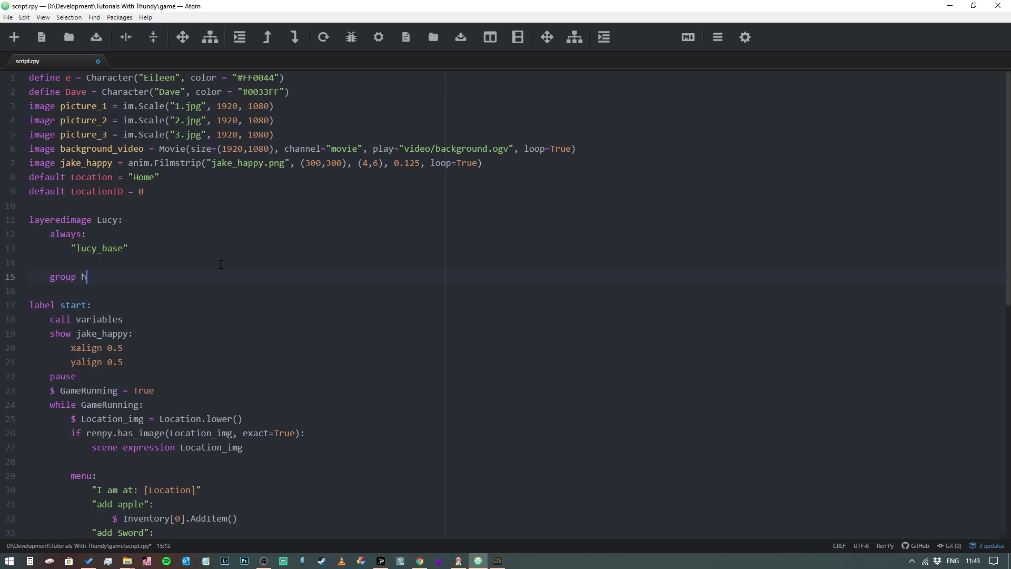
text(air:)
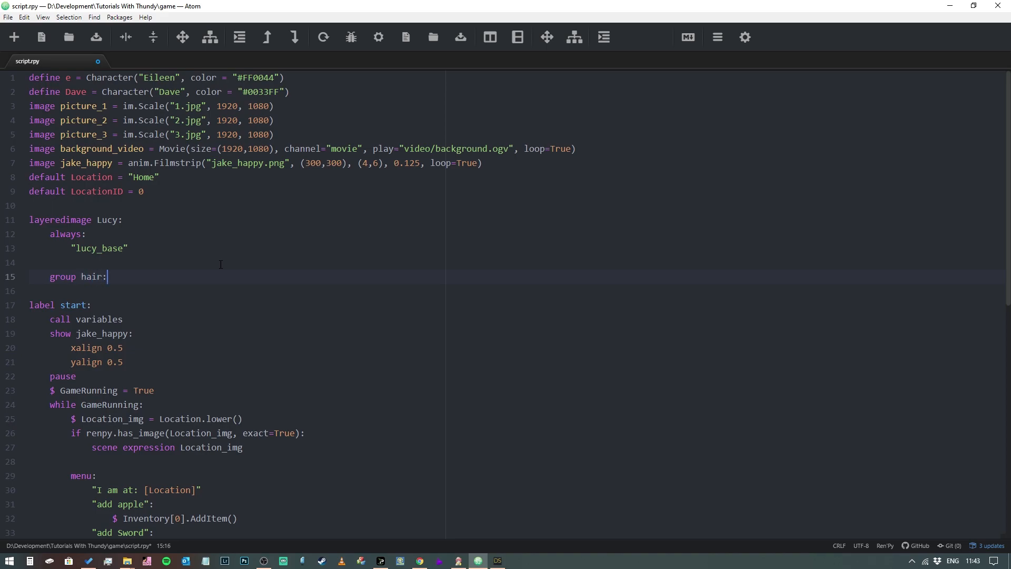
key(enter)
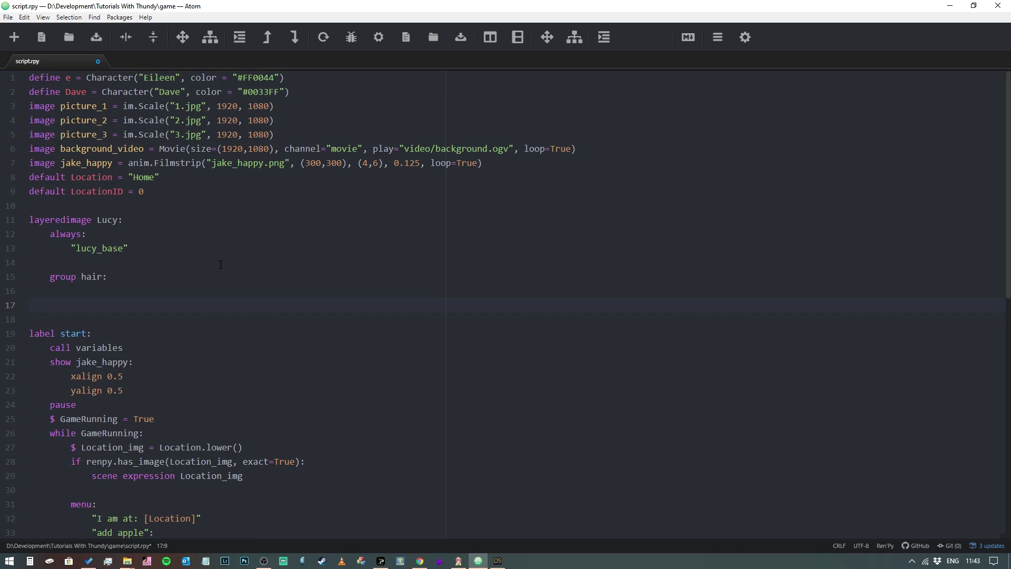
Add 'attribute hair_1 default:' with "lucy_hair_1" indented beneath it
text(attr)
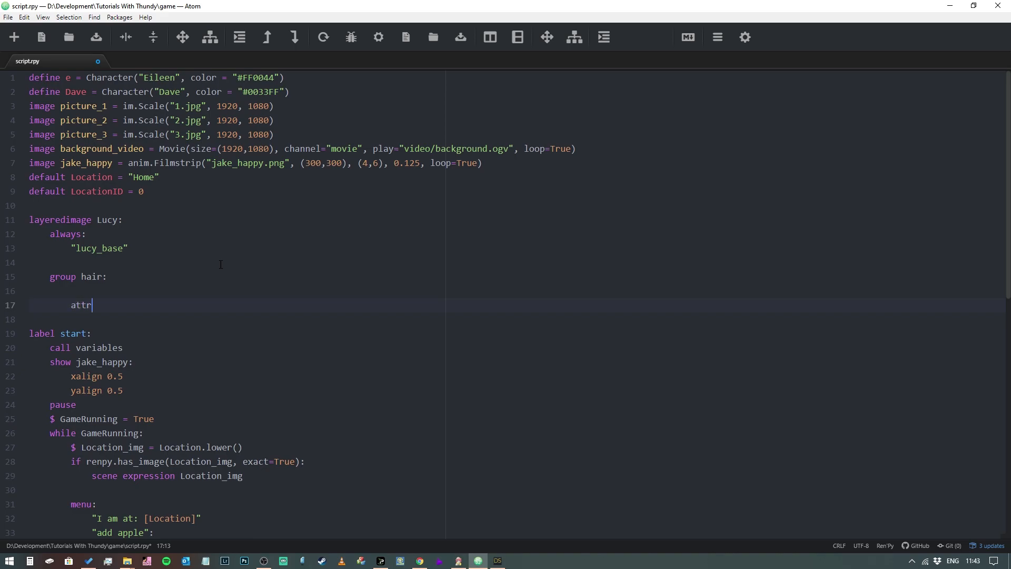
text(ibute)
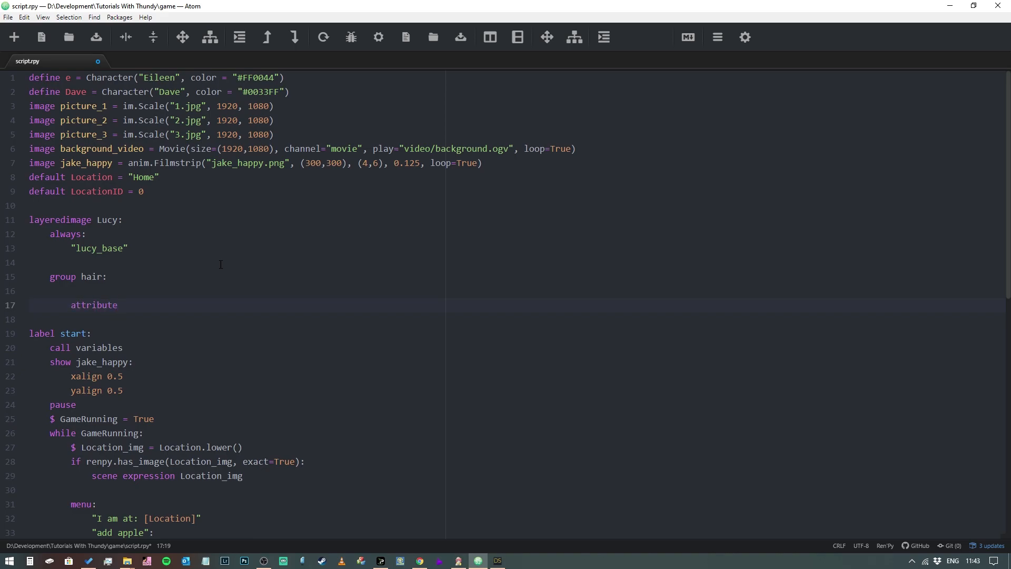
text(hair_1)
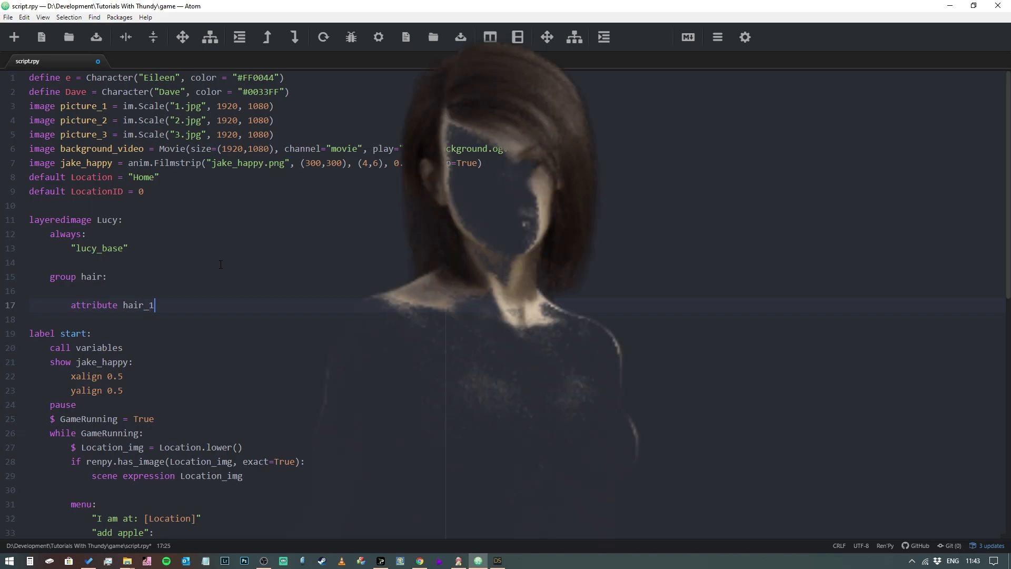
text(" ")
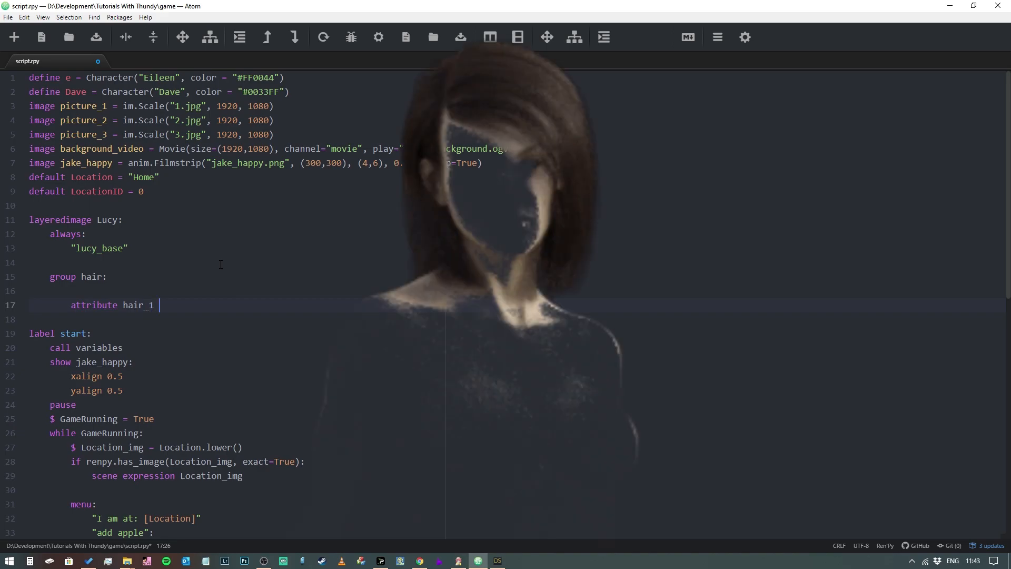
text(default:)
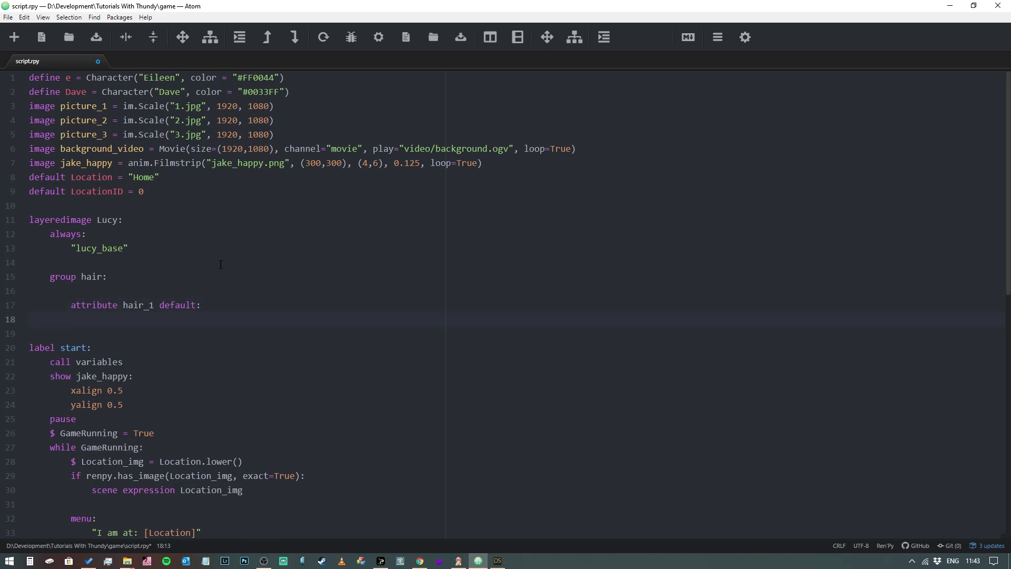
click(90, 319)
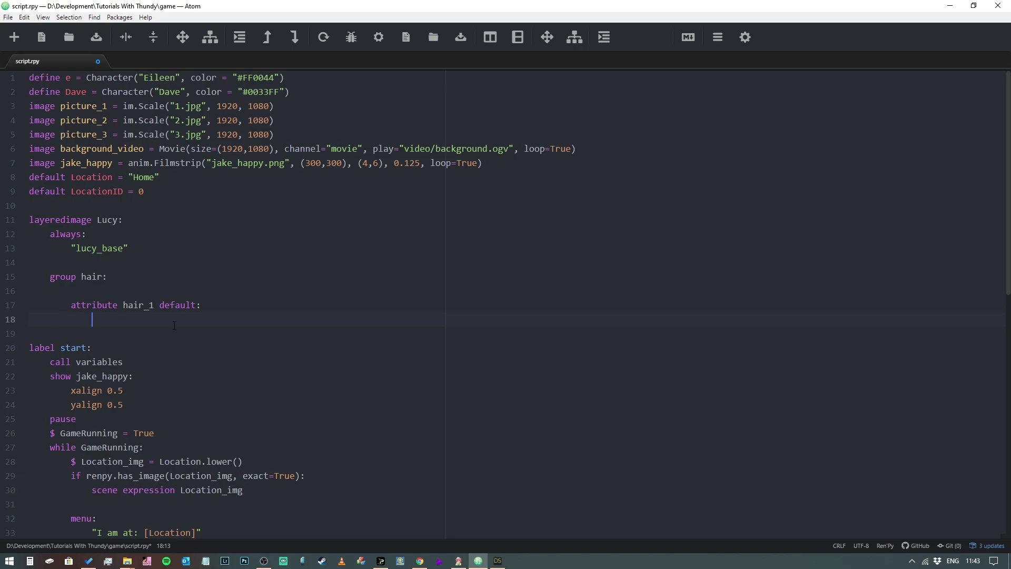
text("")
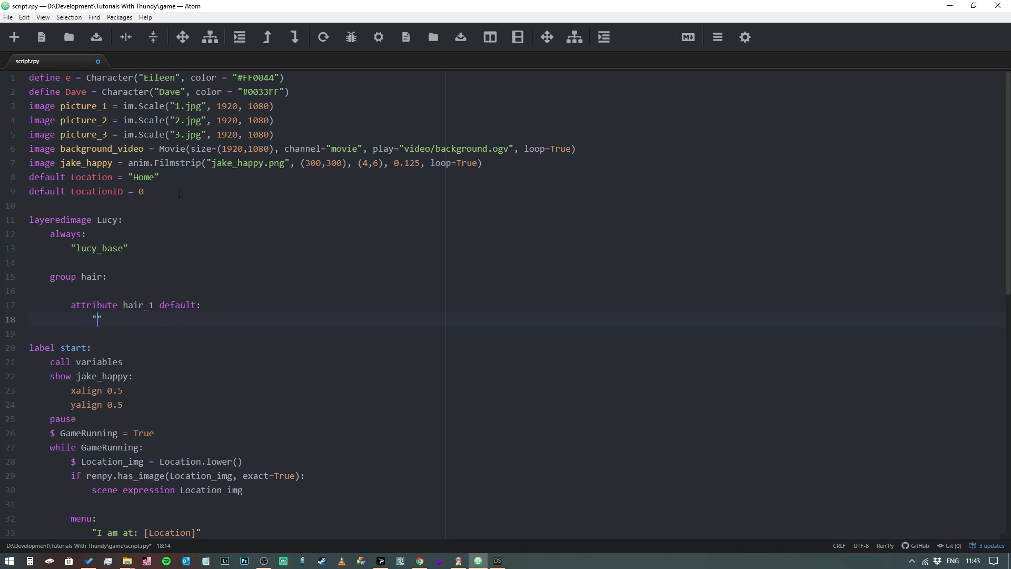
text(hair_)
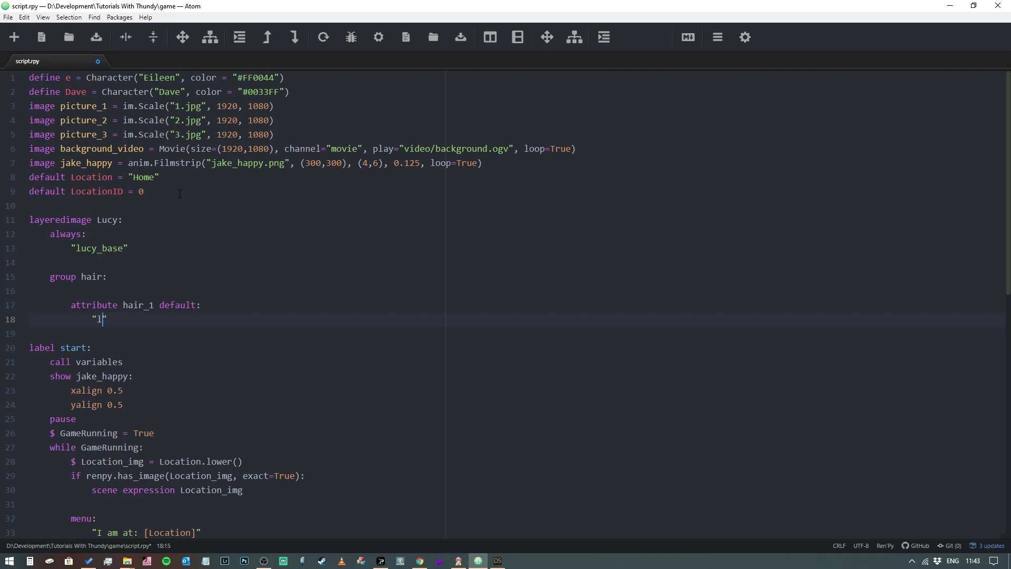
text(lucy_hair_)
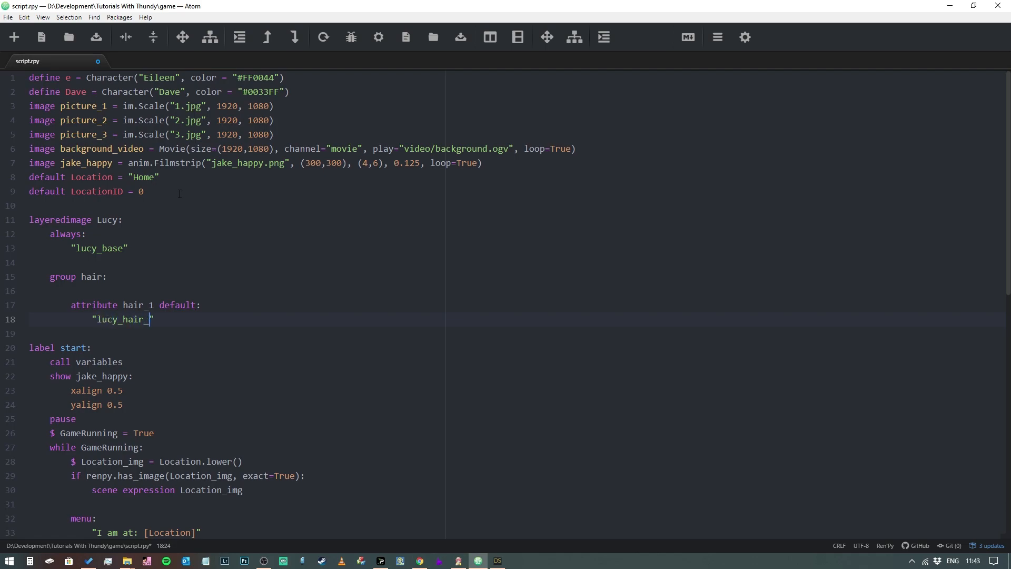
text(1)
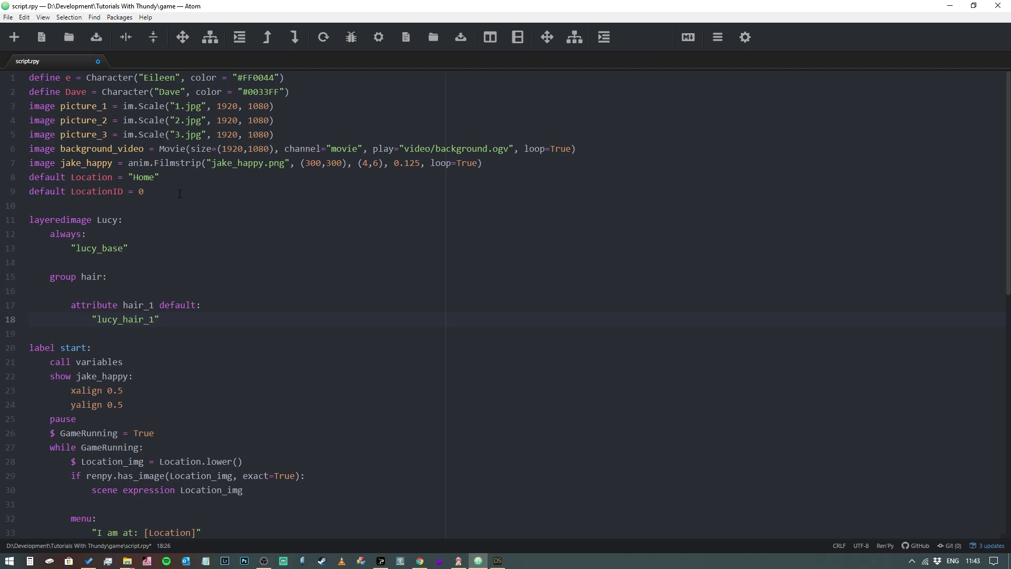
click(160, 319)
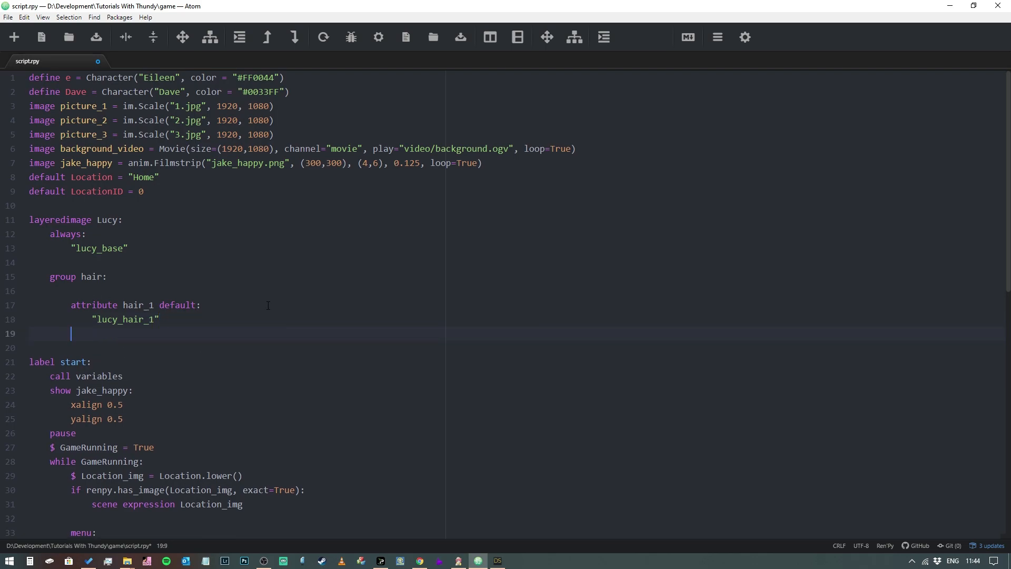
Add 'attribute hair_2:' with "lucy_hair_2" and select those two lines
text(attr)
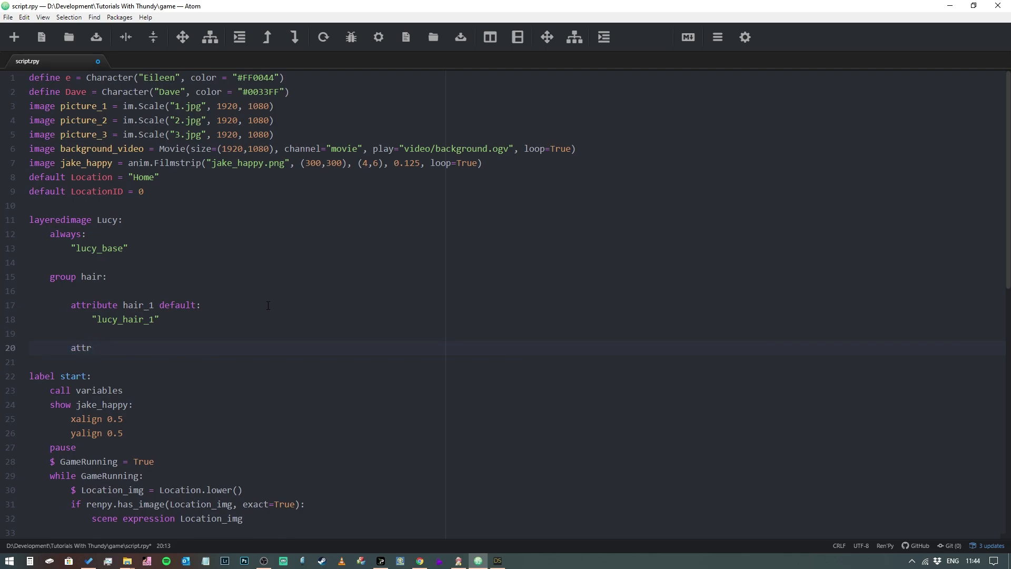
text(ibute h)
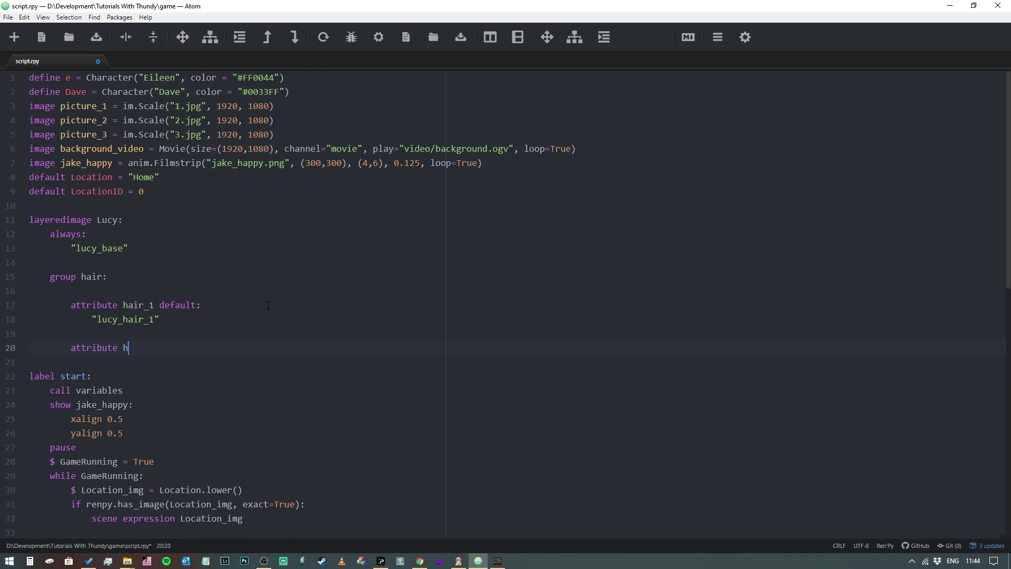
text(air_2:)
text("lauc")
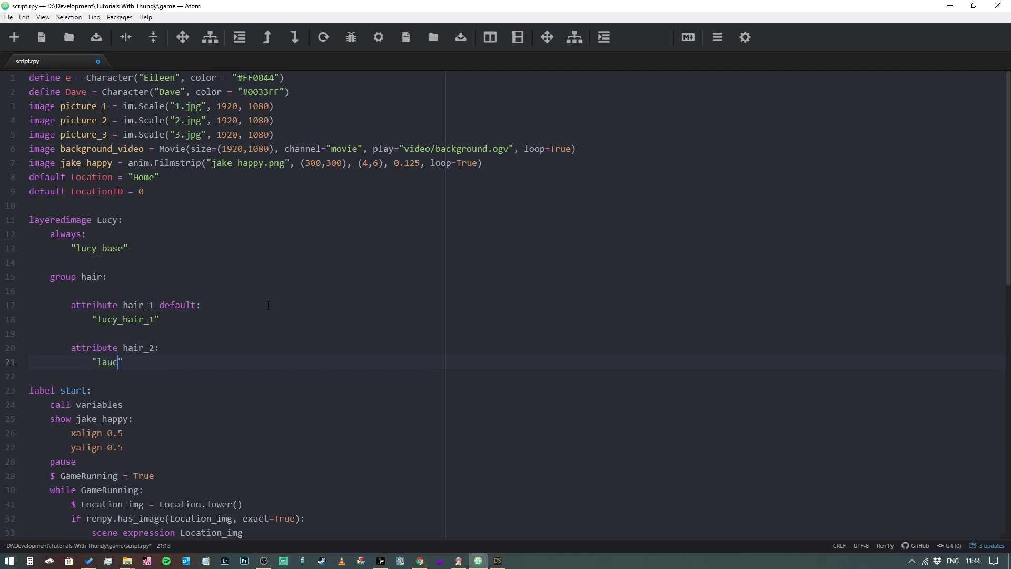
key(BackSpace)
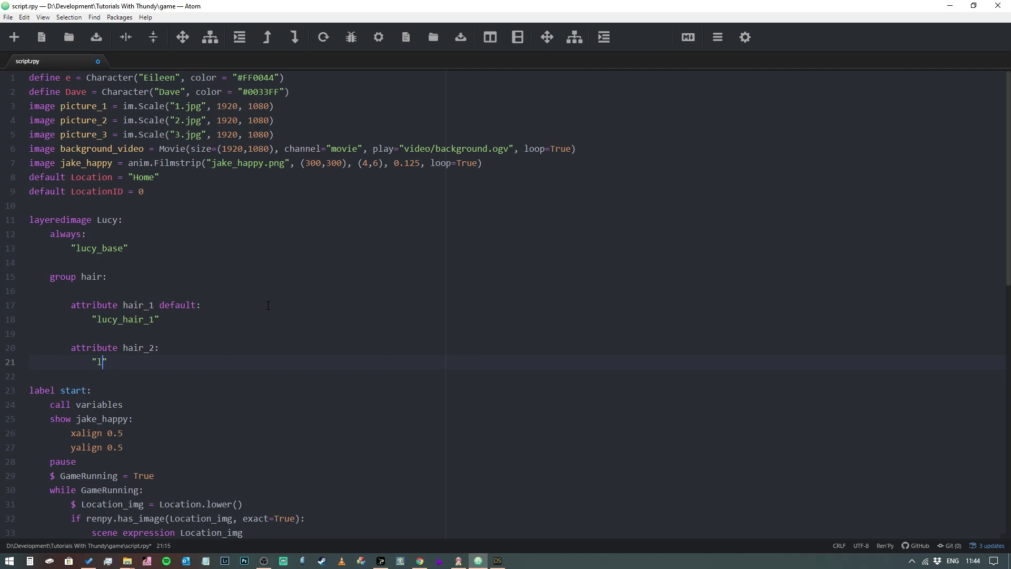
text(ucy_hair)
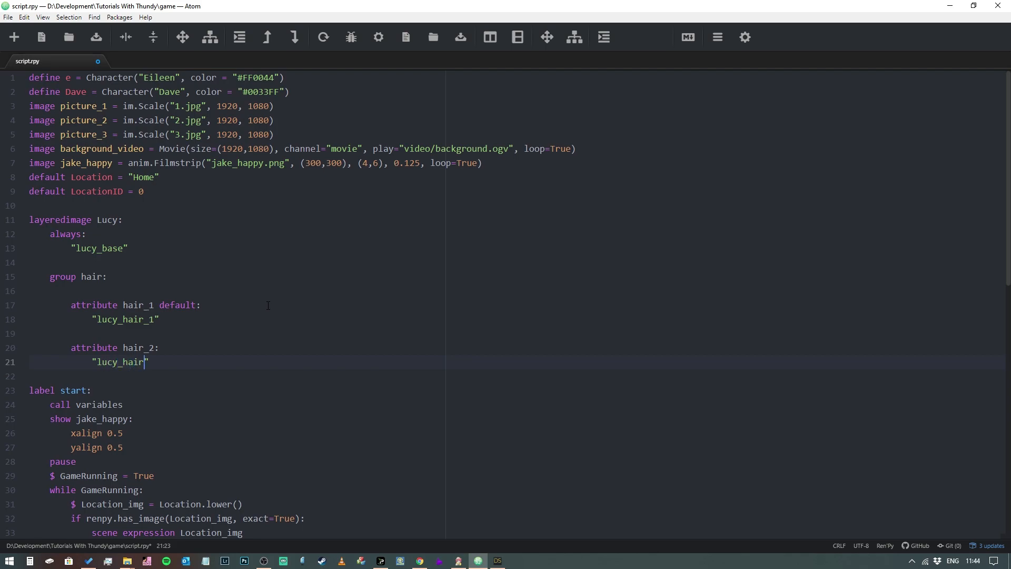
text(_2)
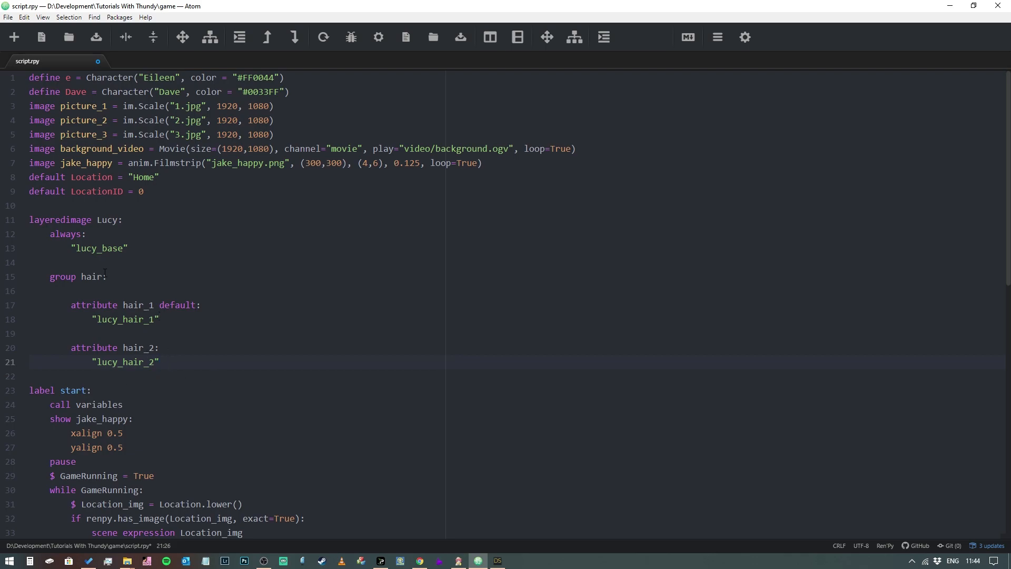
drag(71, 347, 159, 361)
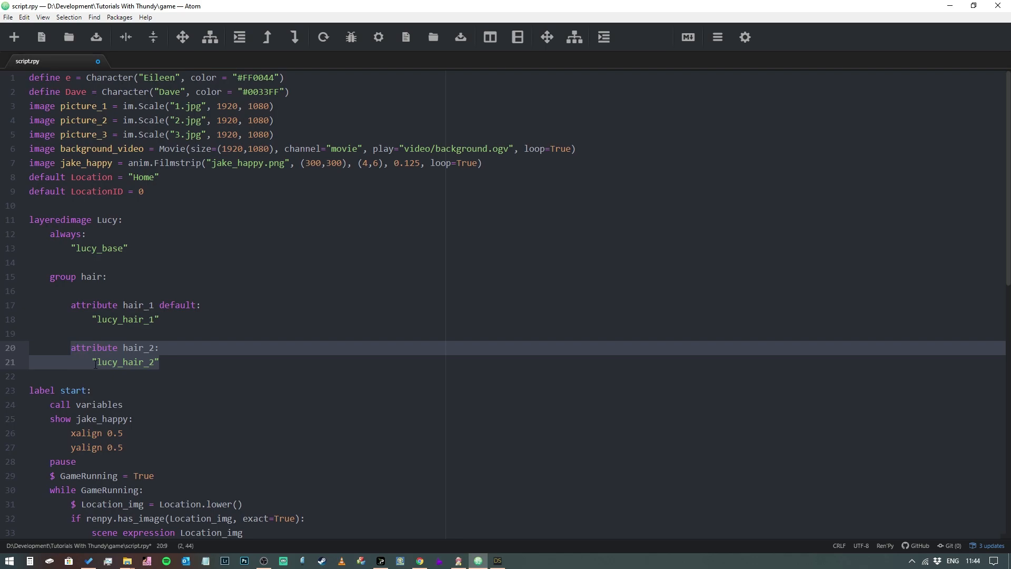
Delete the hair_2 lines and start a 'group expressions:' block in their place
key(Delete)
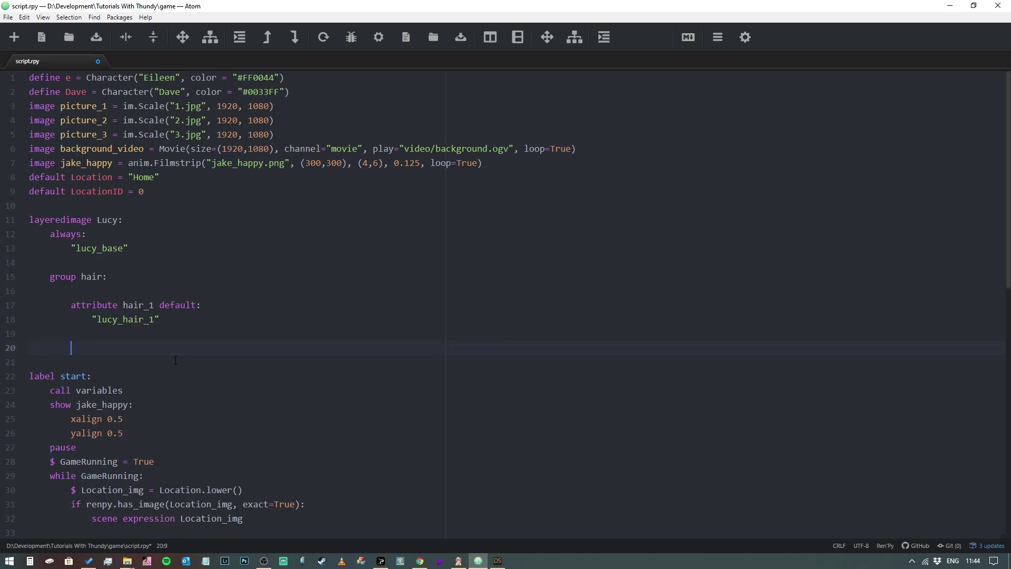
text(group)
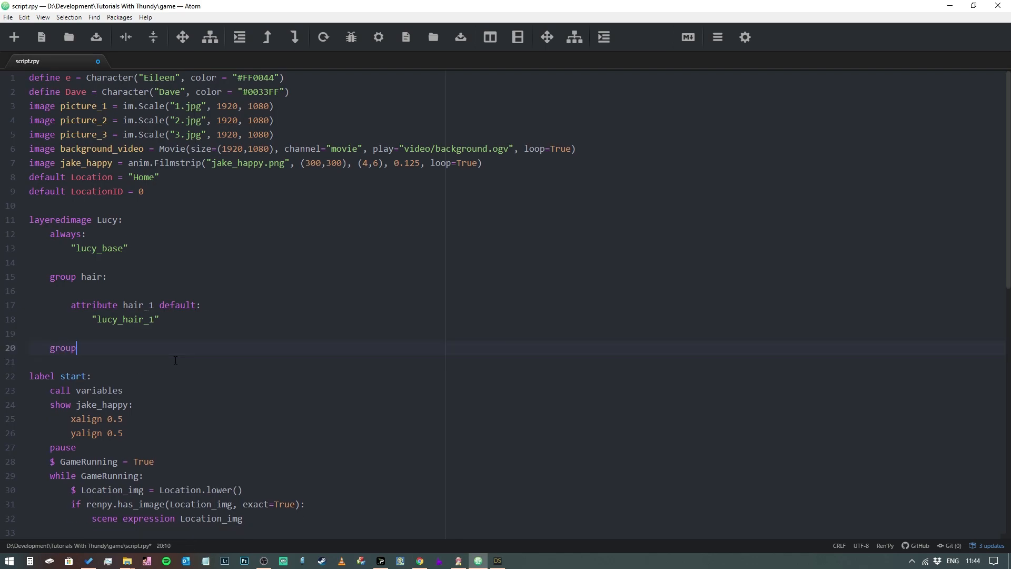
text(expre)
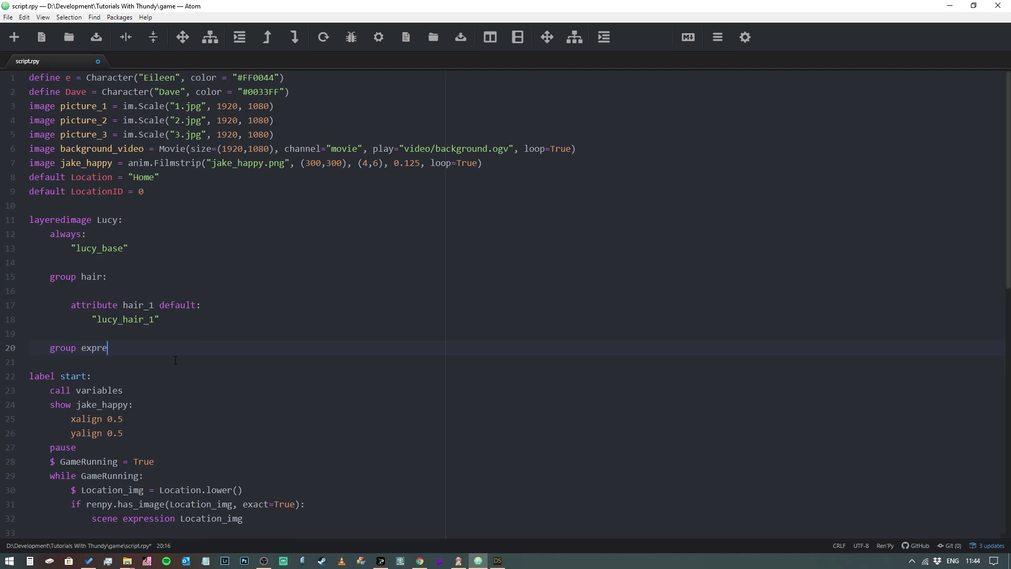
text(ssions)
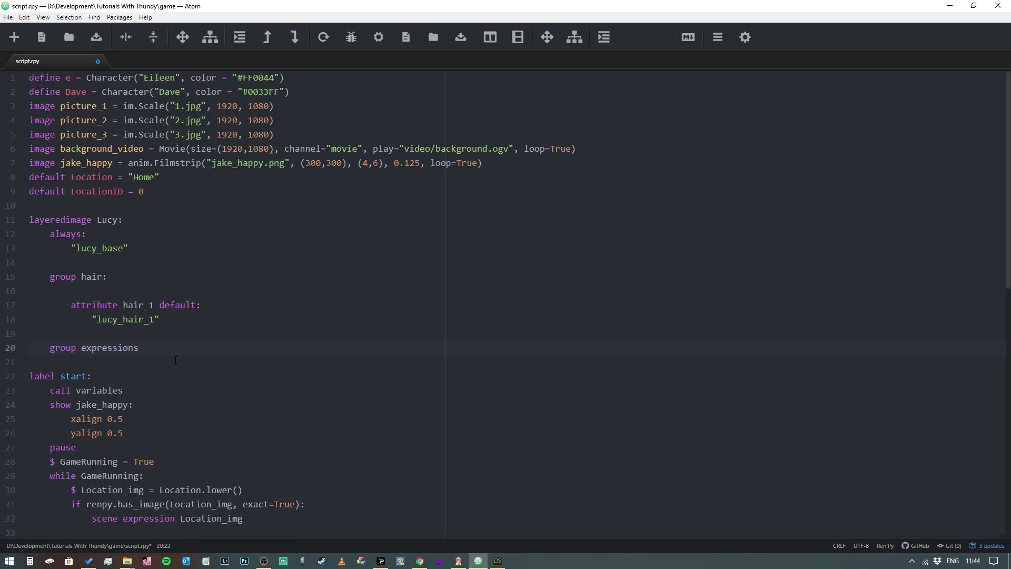
text(:)
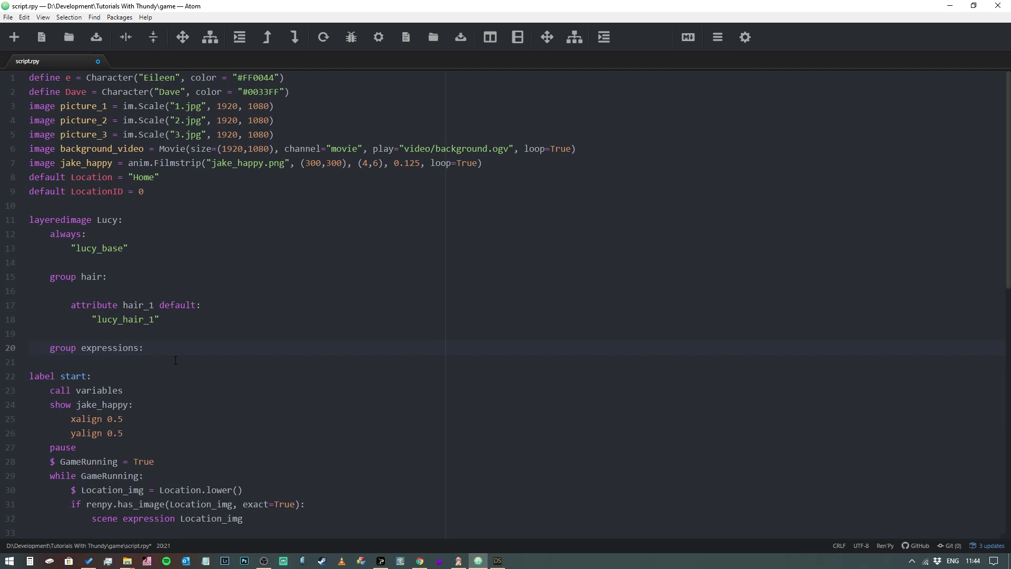
key(enter)
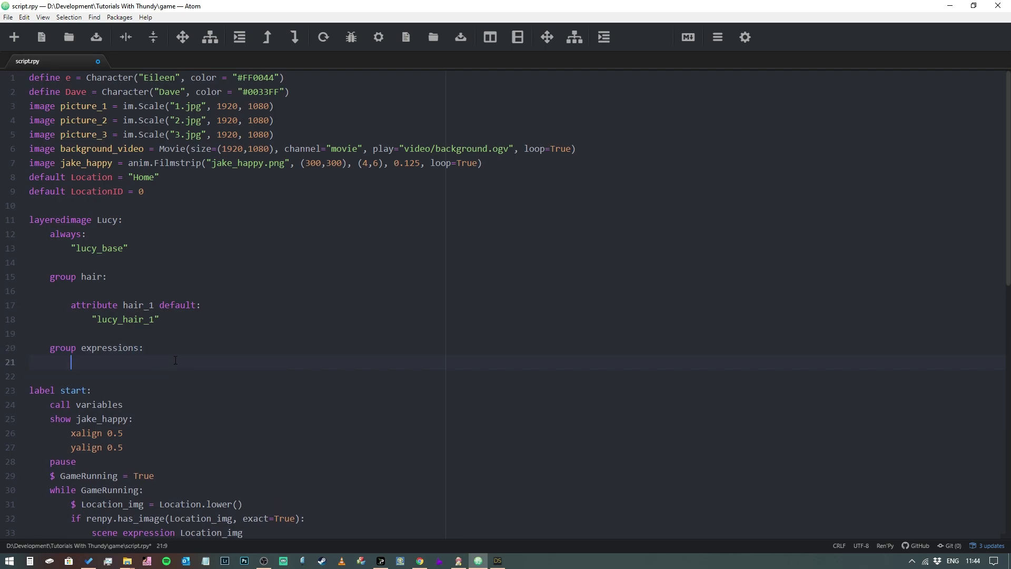
Add 'attribute neutral default:' with "lucy_neutral" beneath it
text(attri)
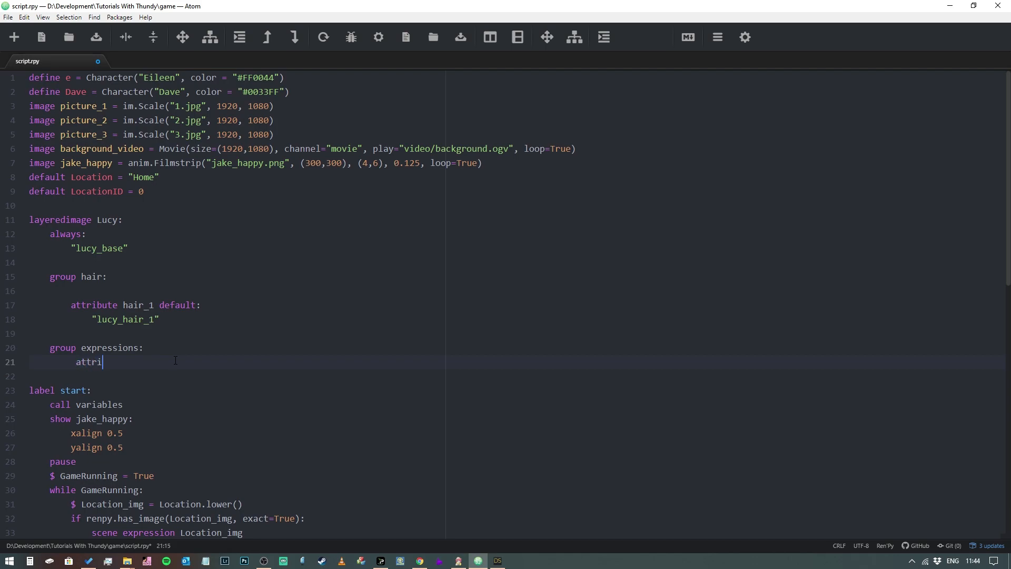
text(bute)
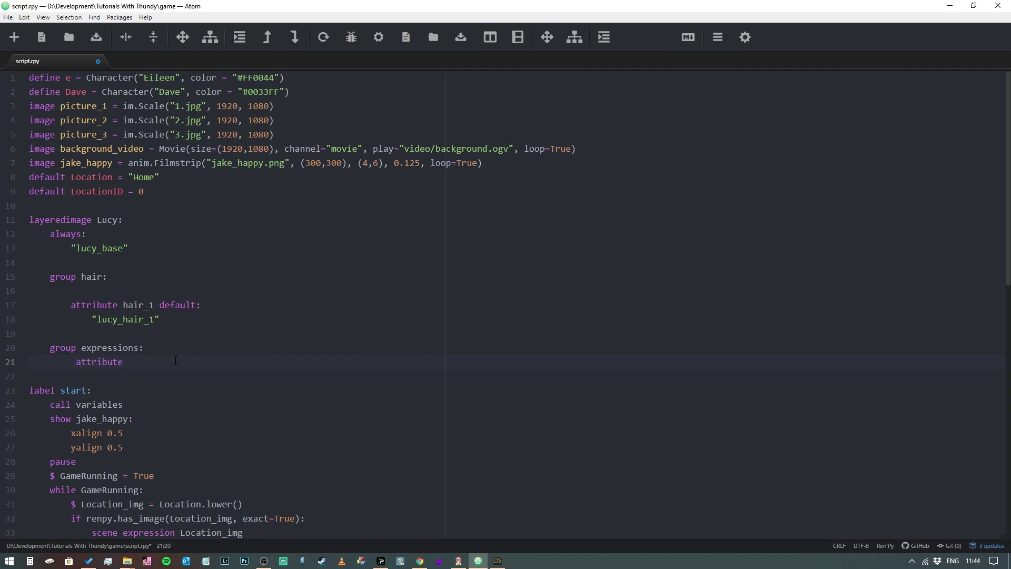
text(neu)
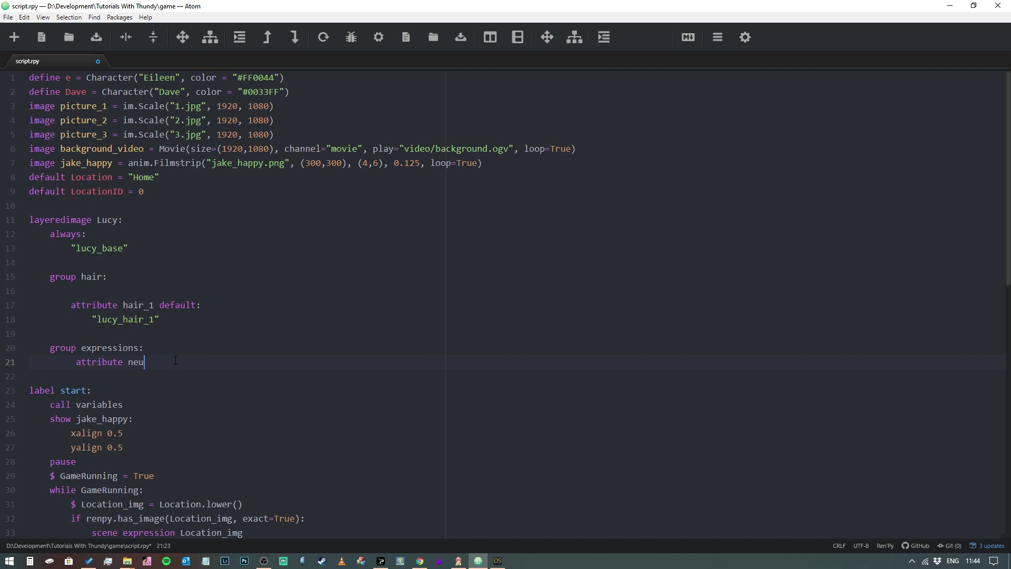
text(tral defau)
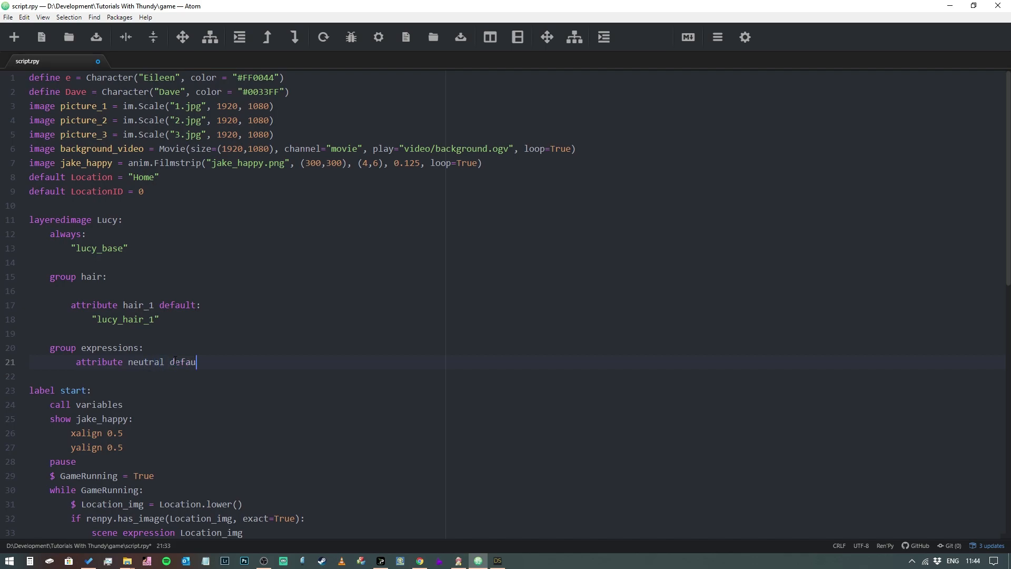
text(lt:)
click(238, 376)
text(")
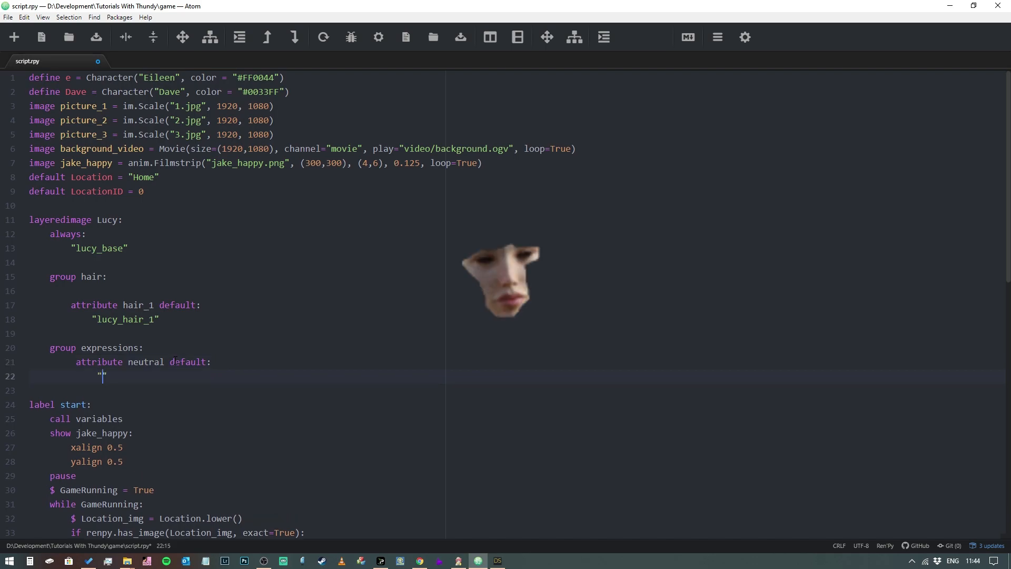
text(lucy)
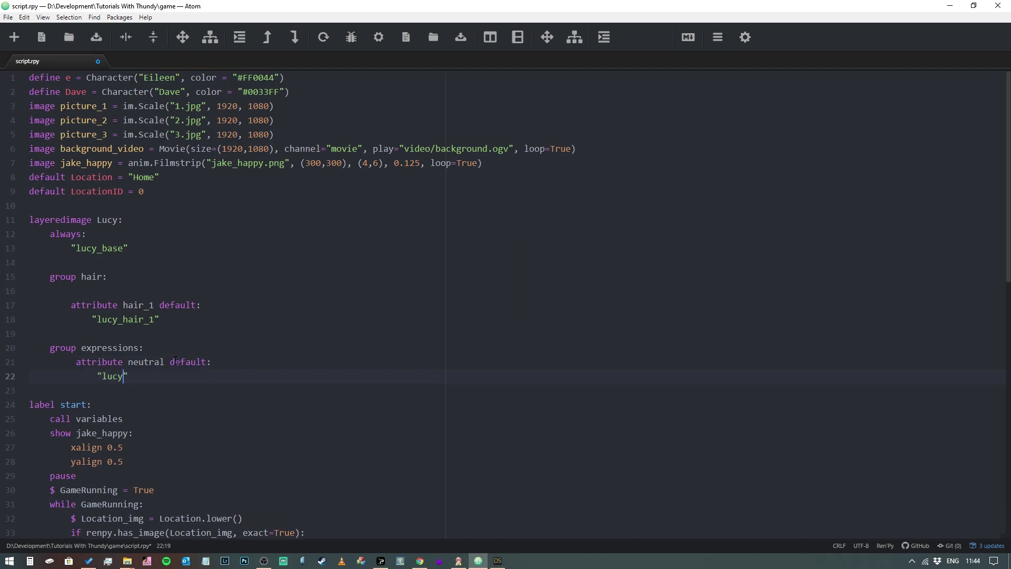
text(_neutral)
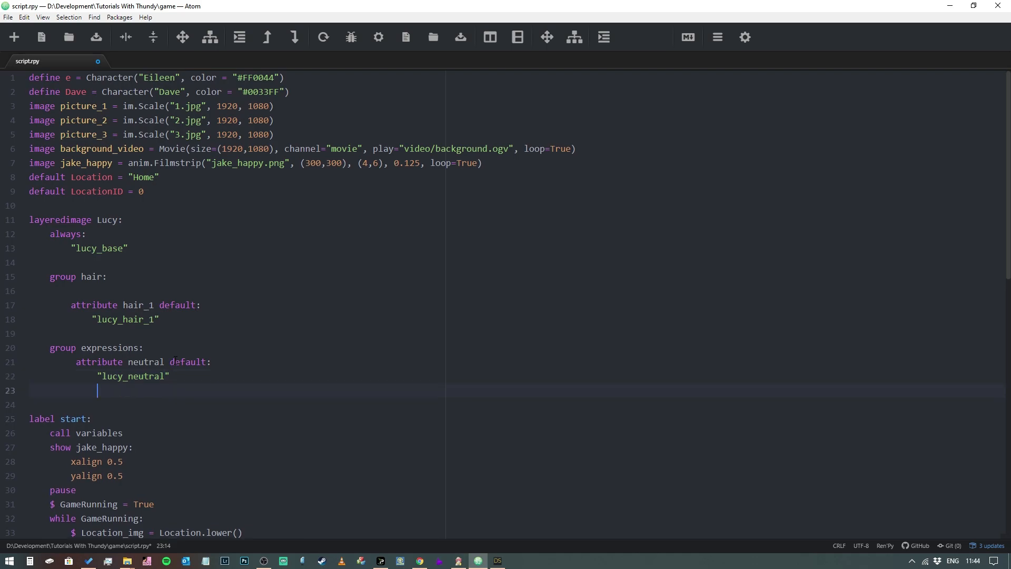
Add 'attribute happy:' with "lucy_happy" beneath it
text(a)
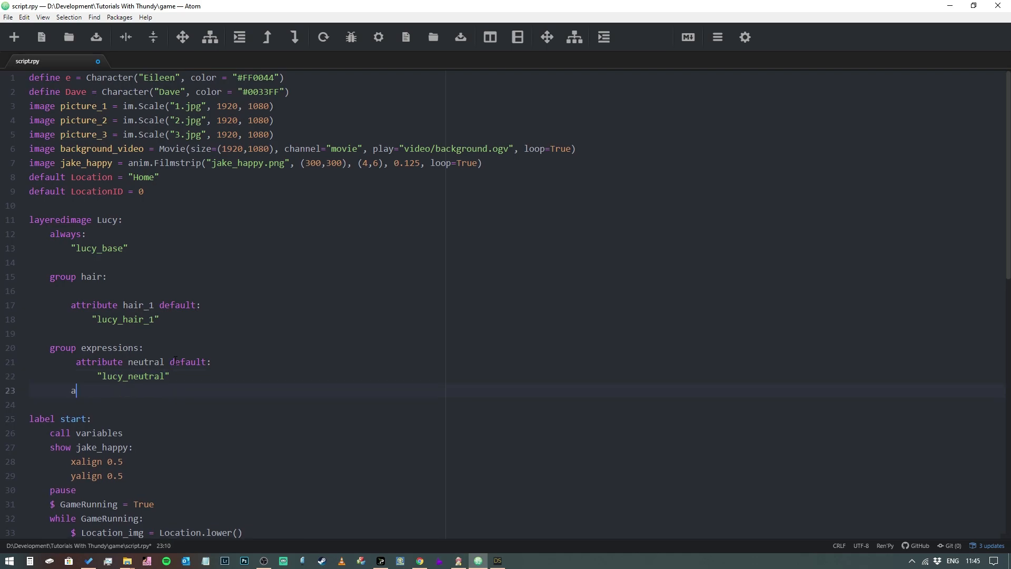
text(ttrib)
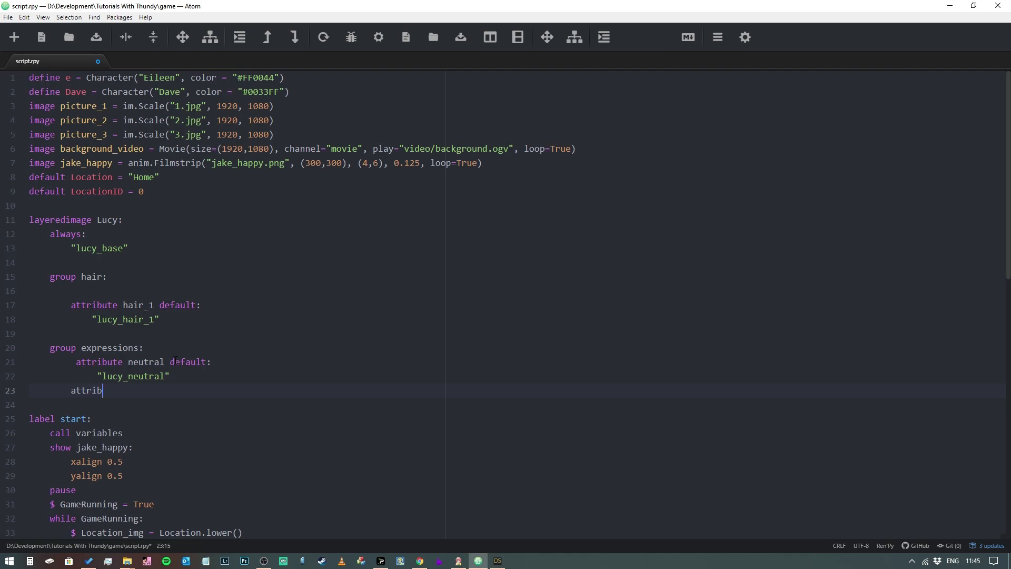
text(ute hap)
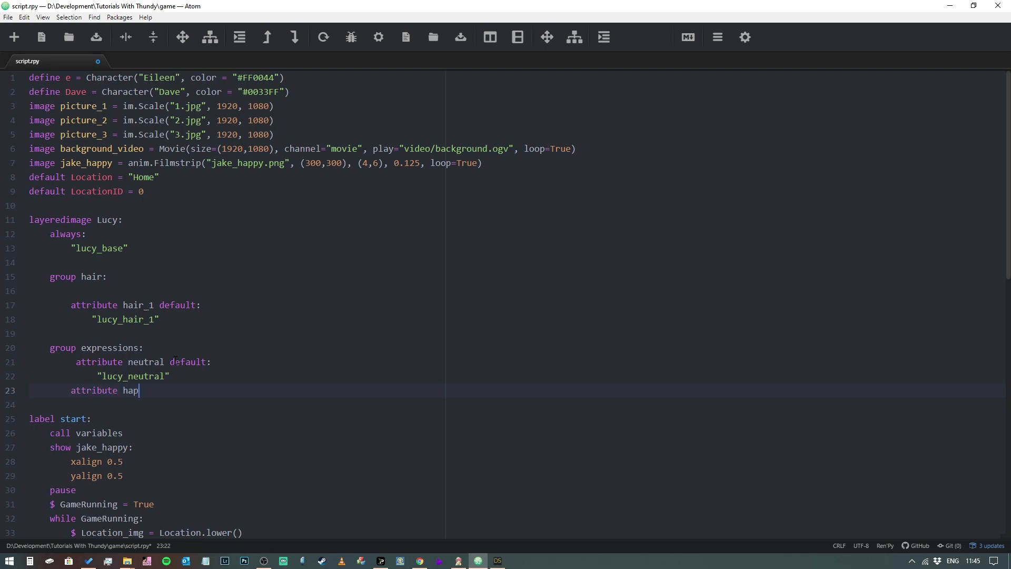
text(py:)
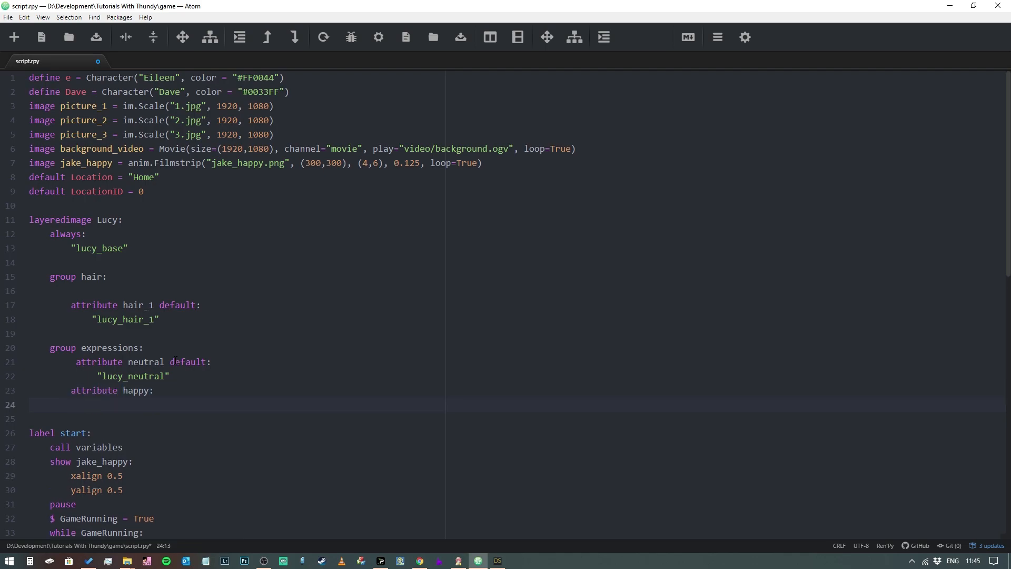
text("lucy_happy)
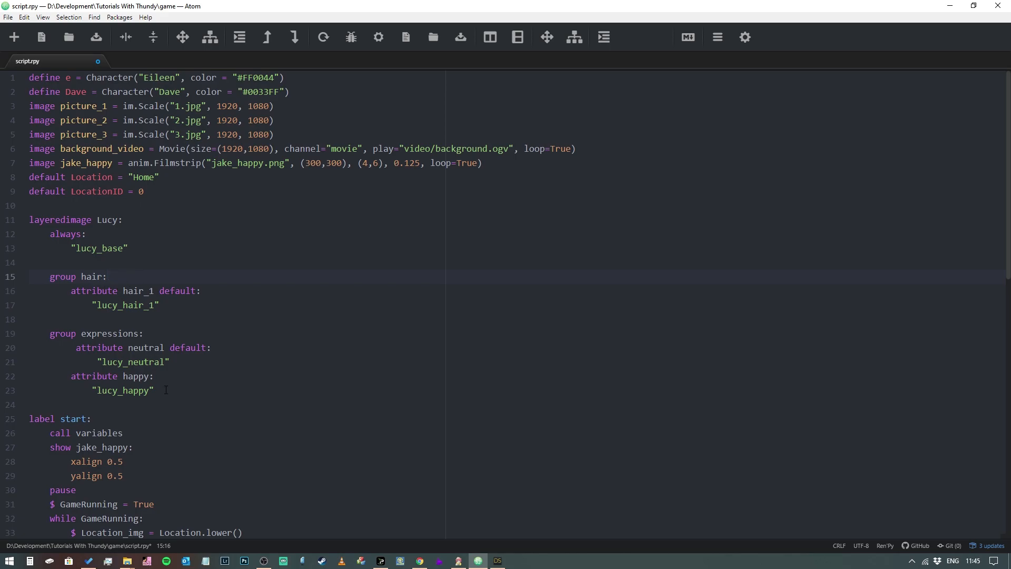
Move the expressions group above the hair group and place the cursor on a blank line below hair
click(107, 276)
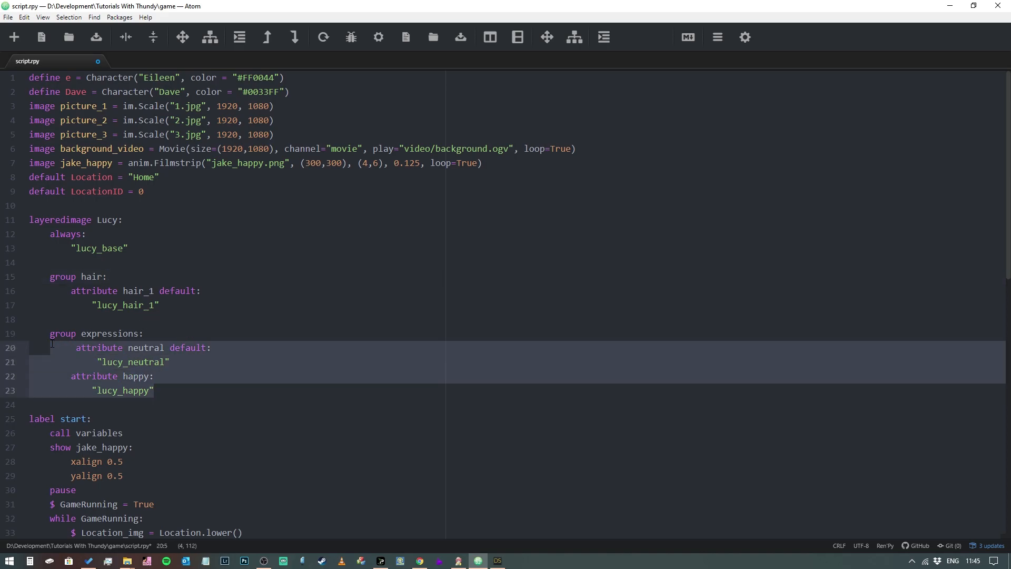
key(Delete)
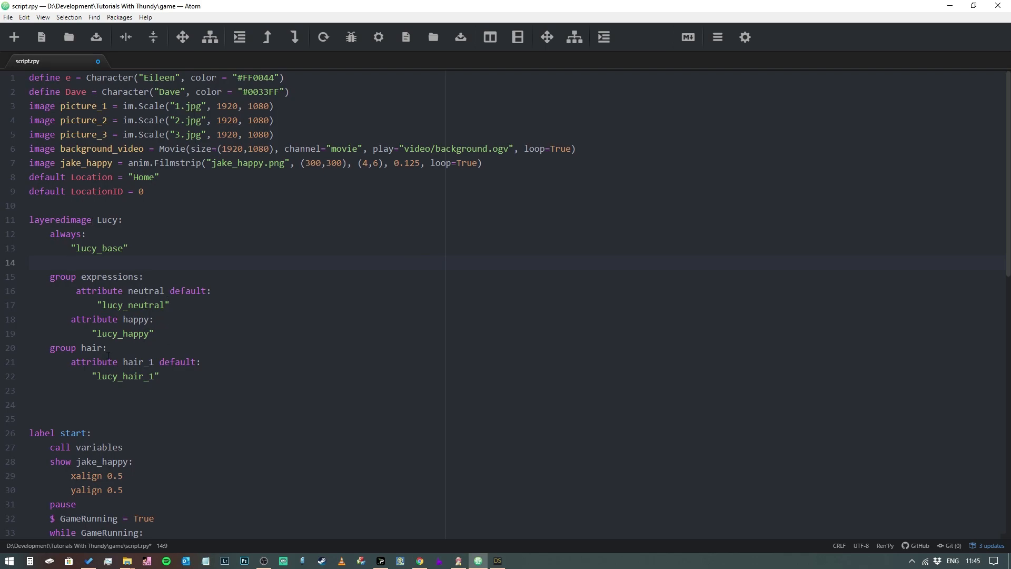
click(155, 336)
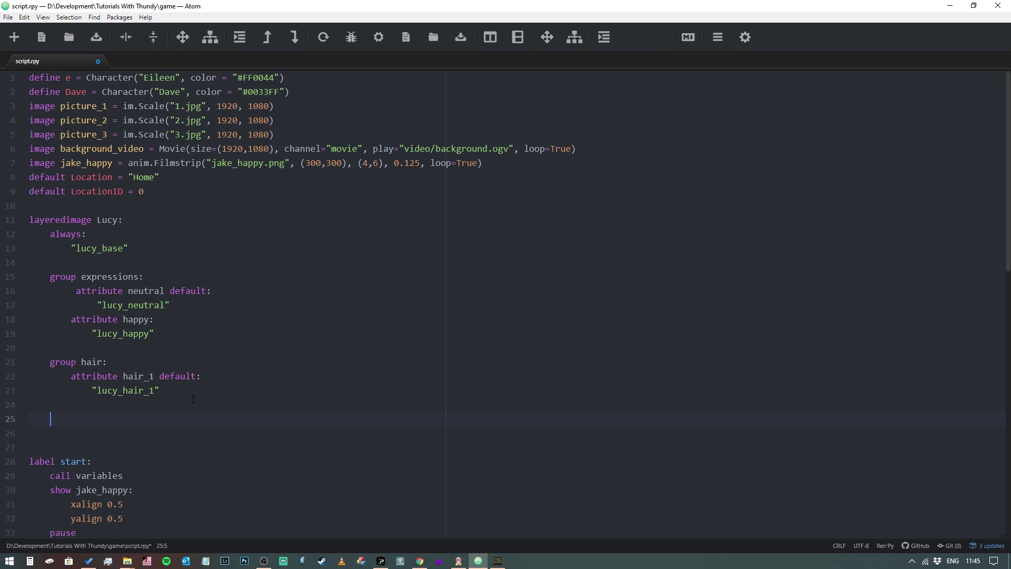
Write a 'group outfits:' block with 'attribute outfit_1 default:' using "lucy_outfit_1"
text(gru)
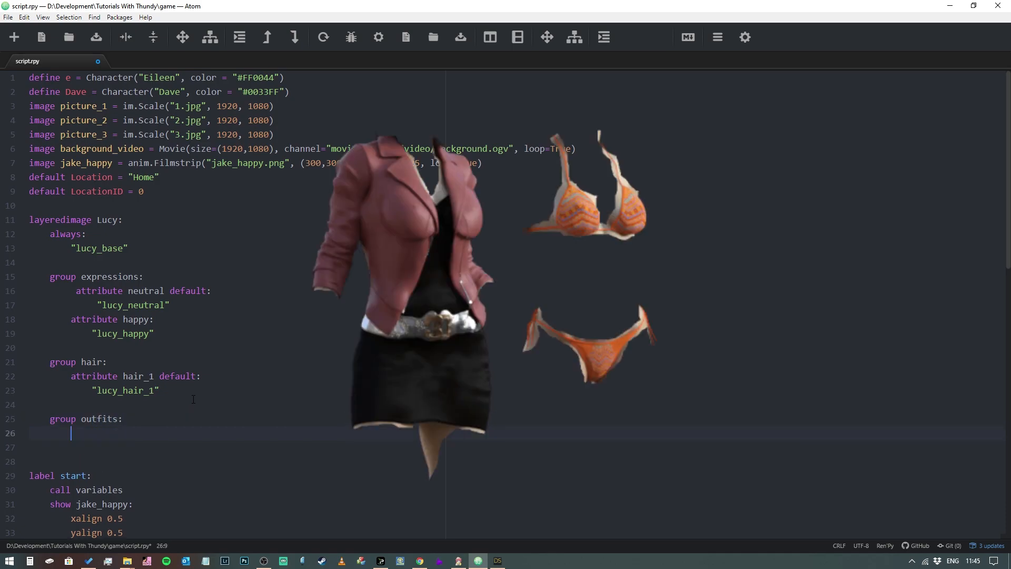
text(attribute)
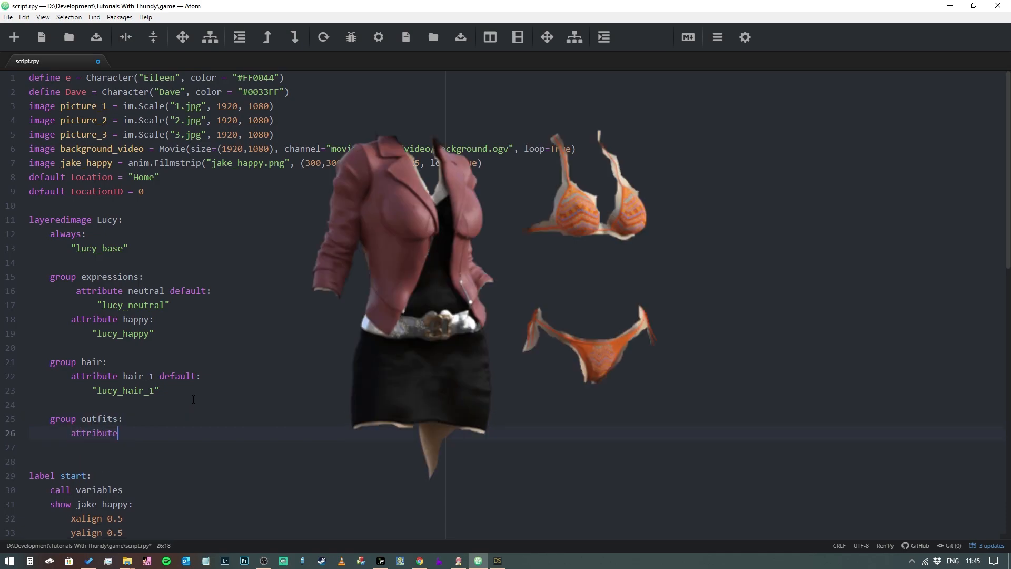
text("")
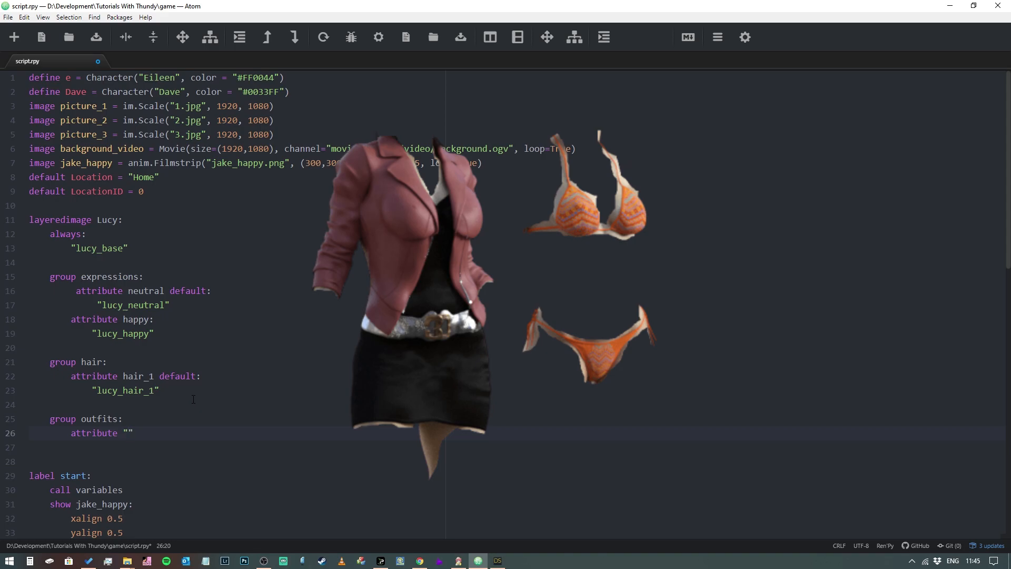
text(outfi)
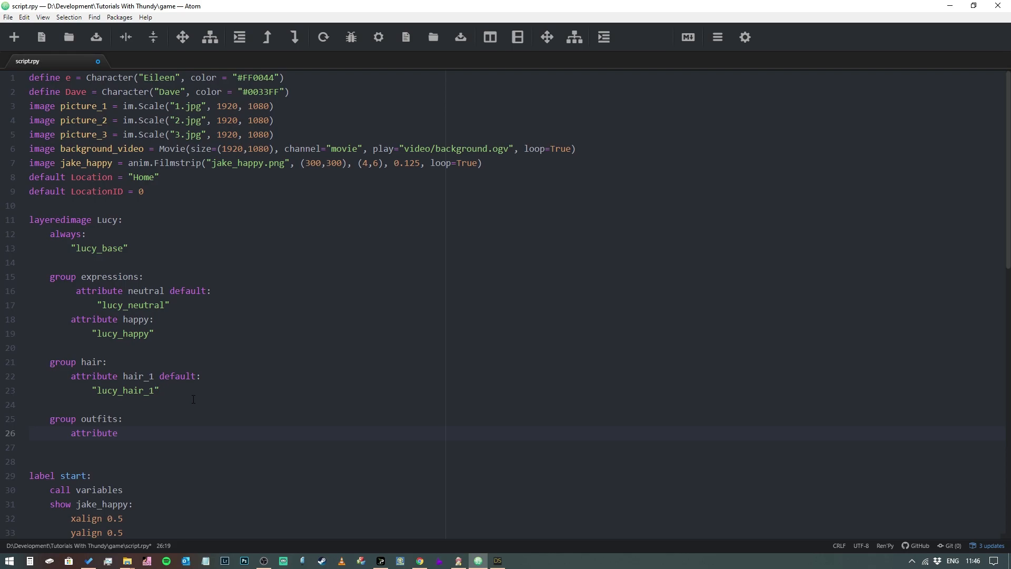
text(outfit_1 default:)
click(513, 447)
text(")
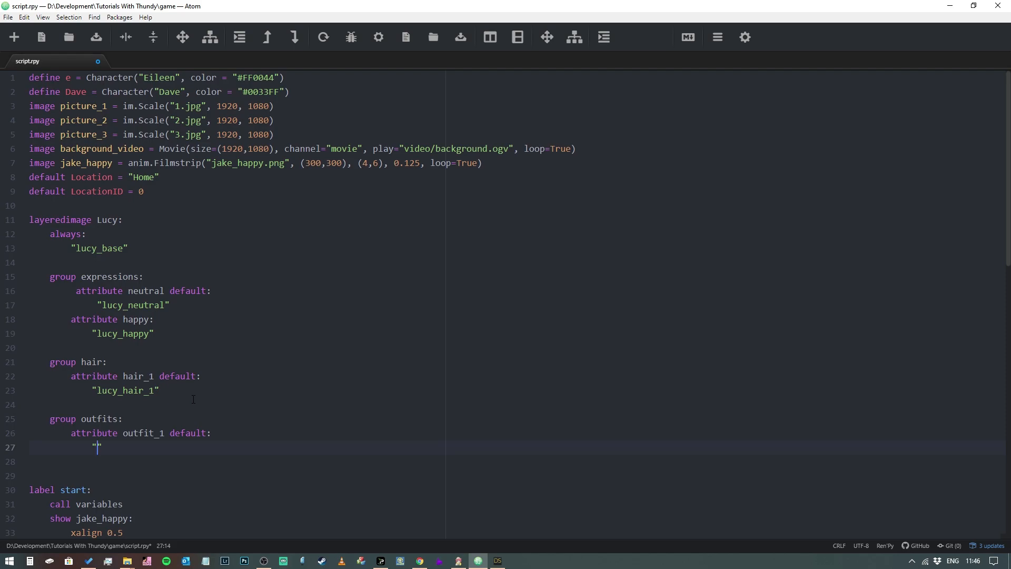
text(lucy_)
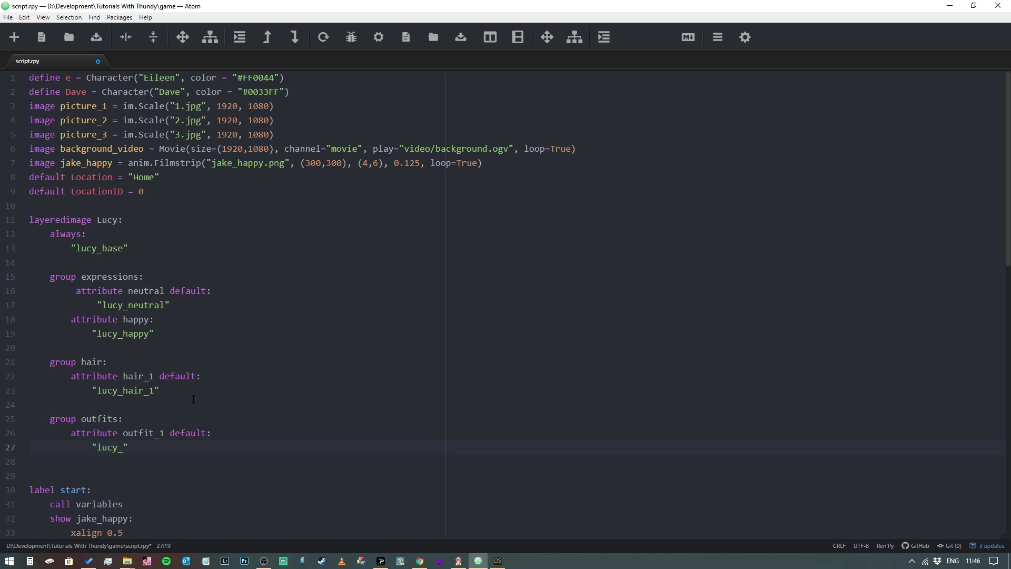
text(outfit)1)
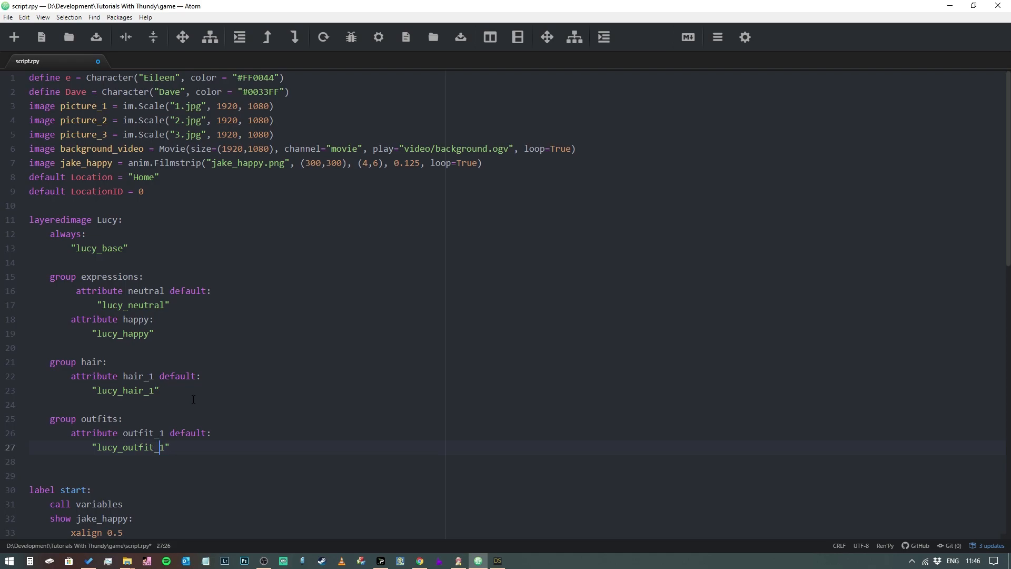
Add 'attribute outfit_2:' using "lucy_outfit_2" below outfit_1
key(enter)
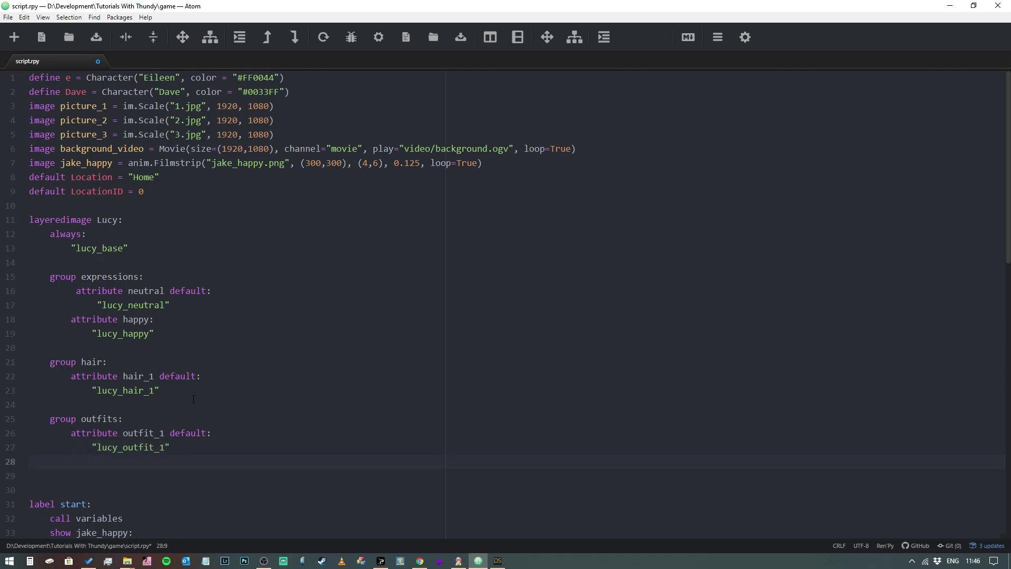
text(attrbitue)
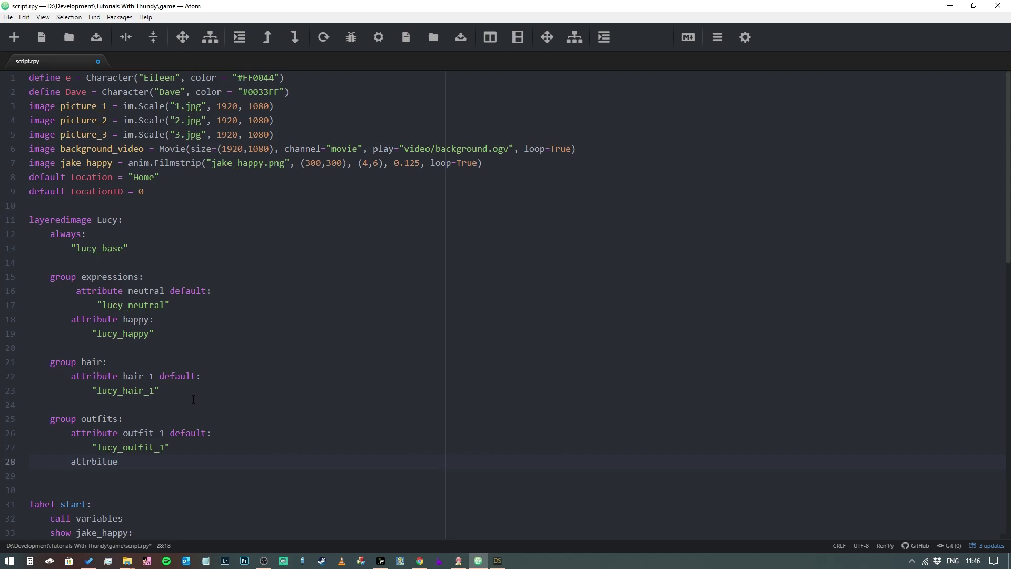
text(bu)
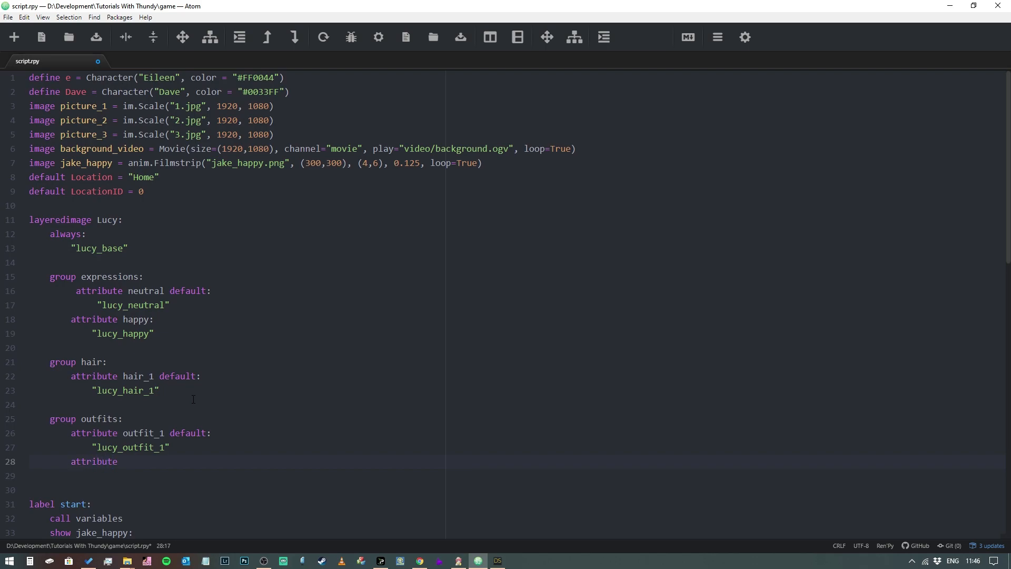
text(outfit)
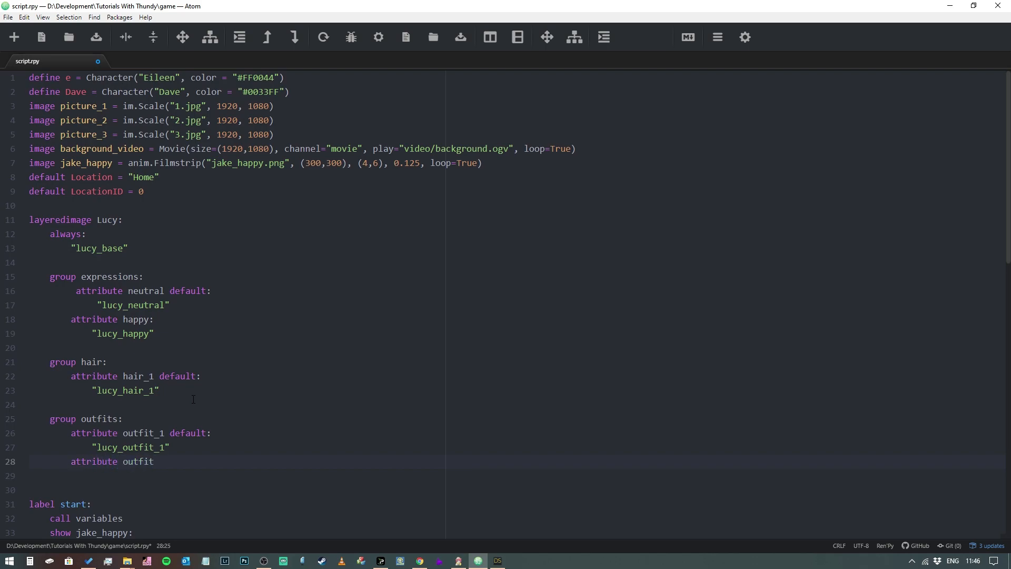
text(_2)
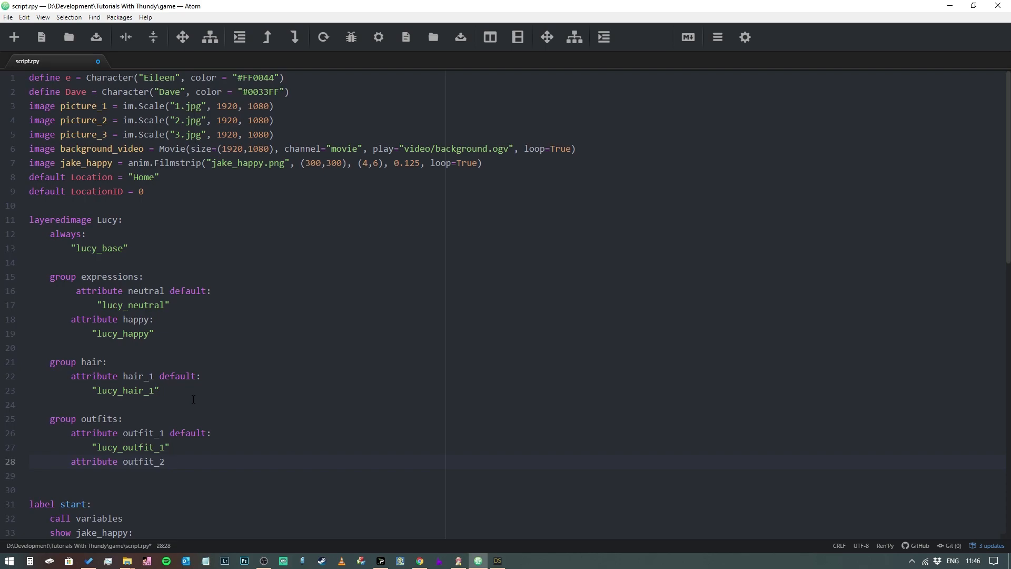
text(defau)
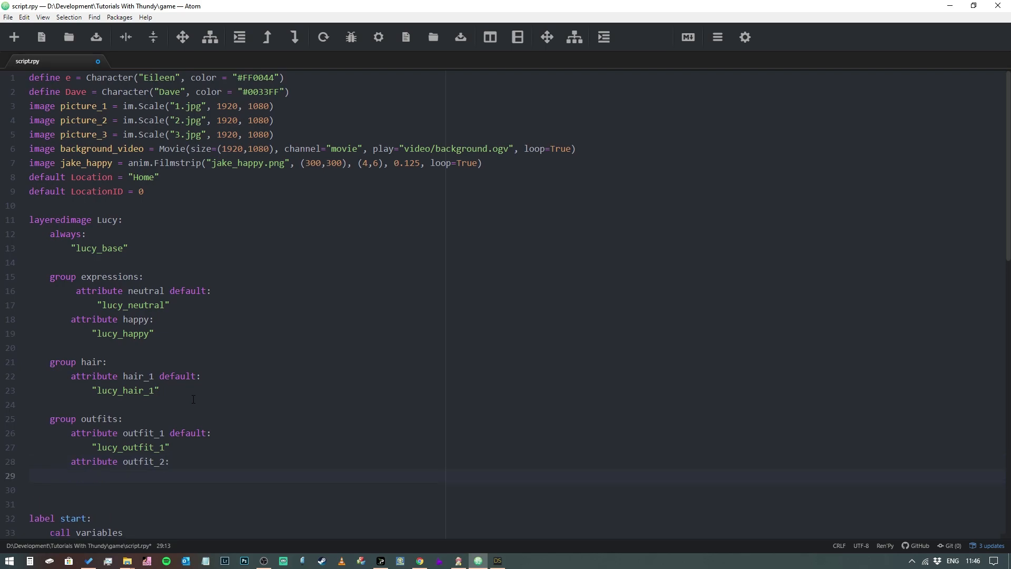
text("lucy_")
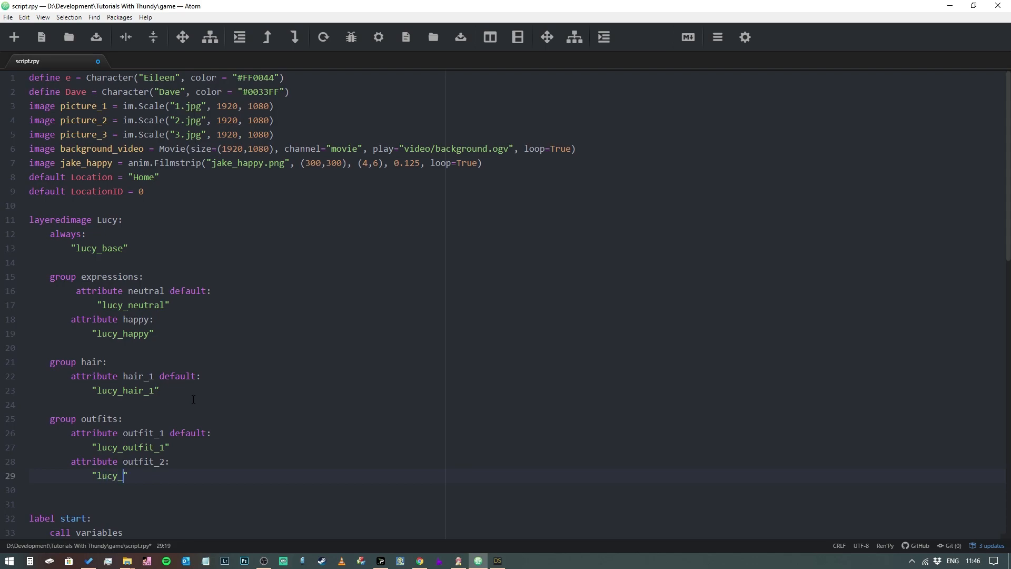
text(outfit_2)
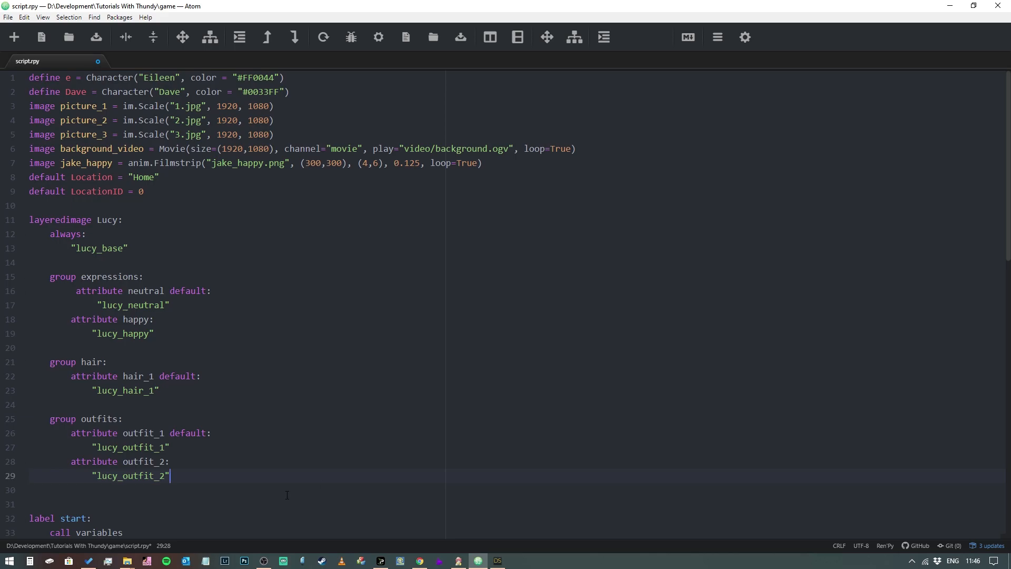
Replace jake_happy with Lucy in the start label's show statement
scroll(down, 3)
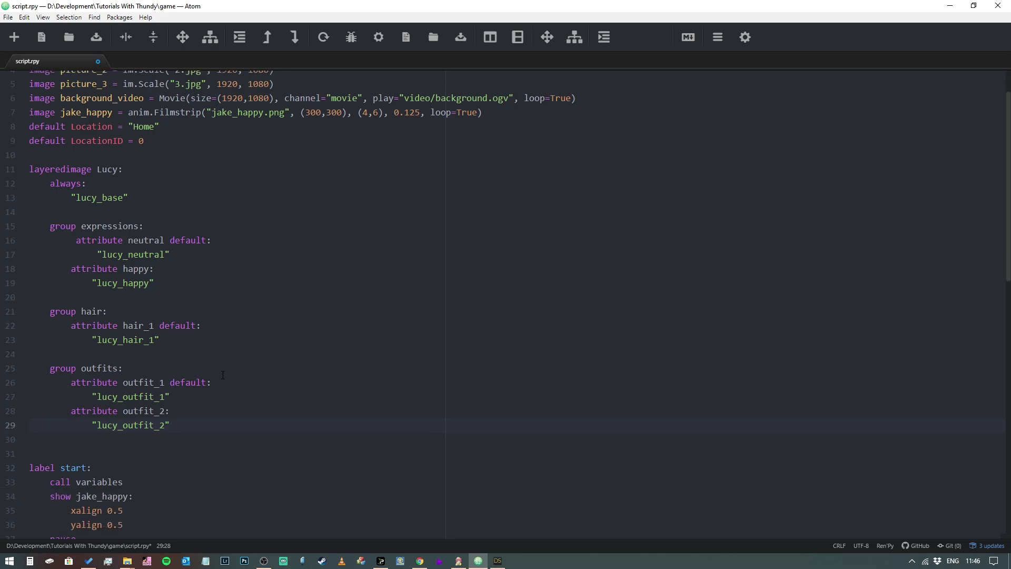
scroll(down, 3)
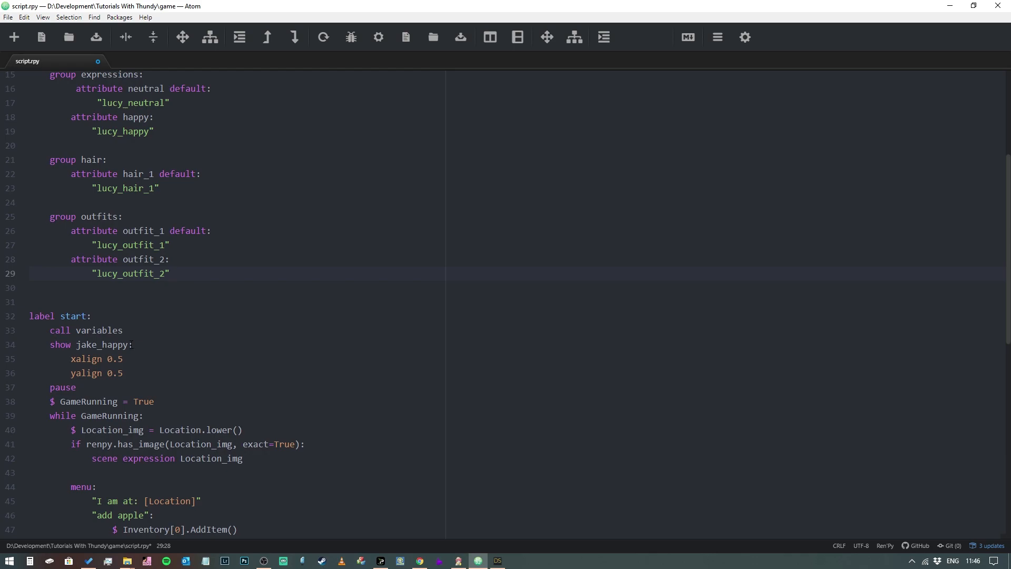
double_click(104, 344)
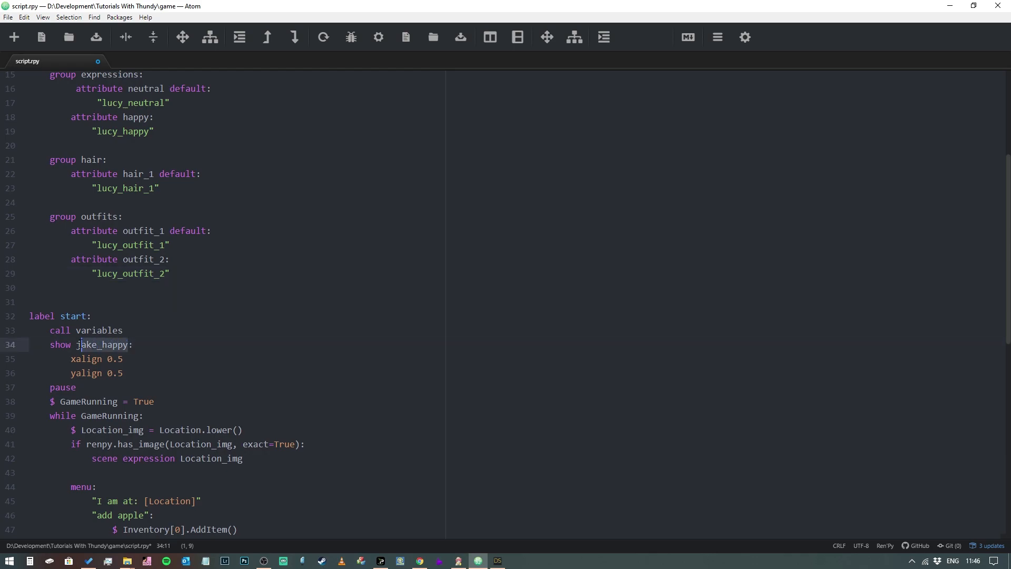
text(Lu:)
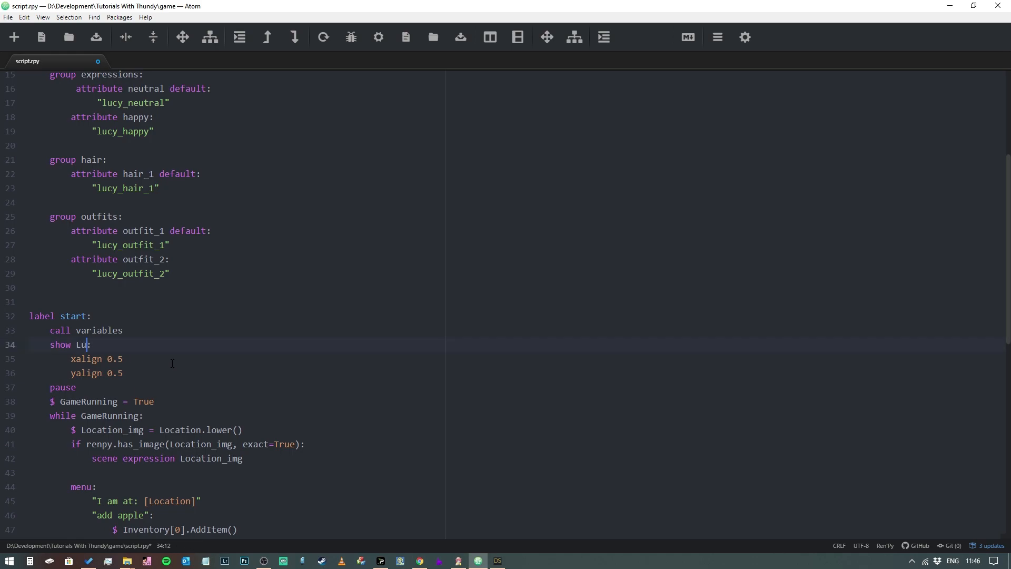
text(cy)
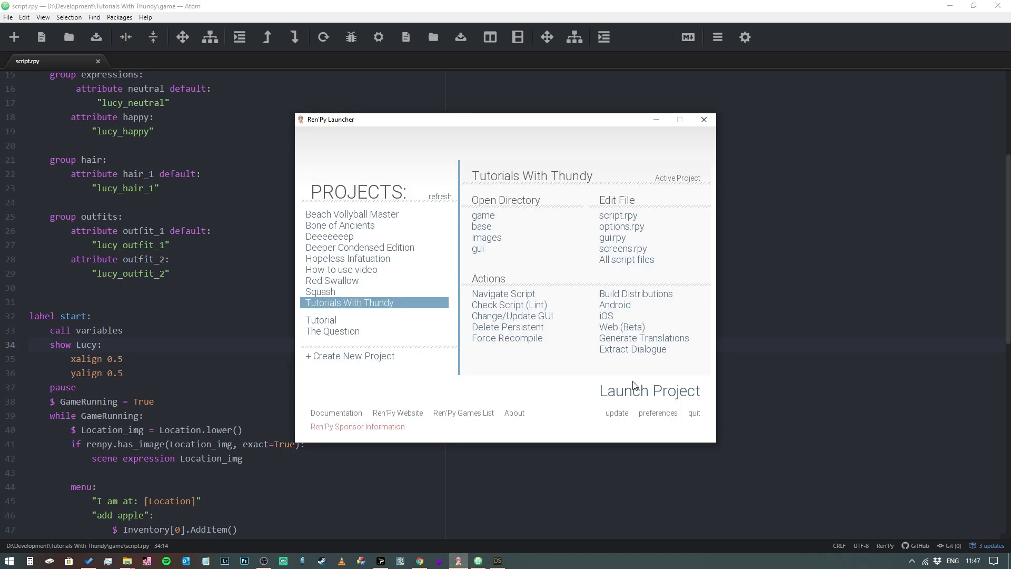
Launch the Tutorials With Thundy project and start a new game so Lucy appears
click(650, 390)
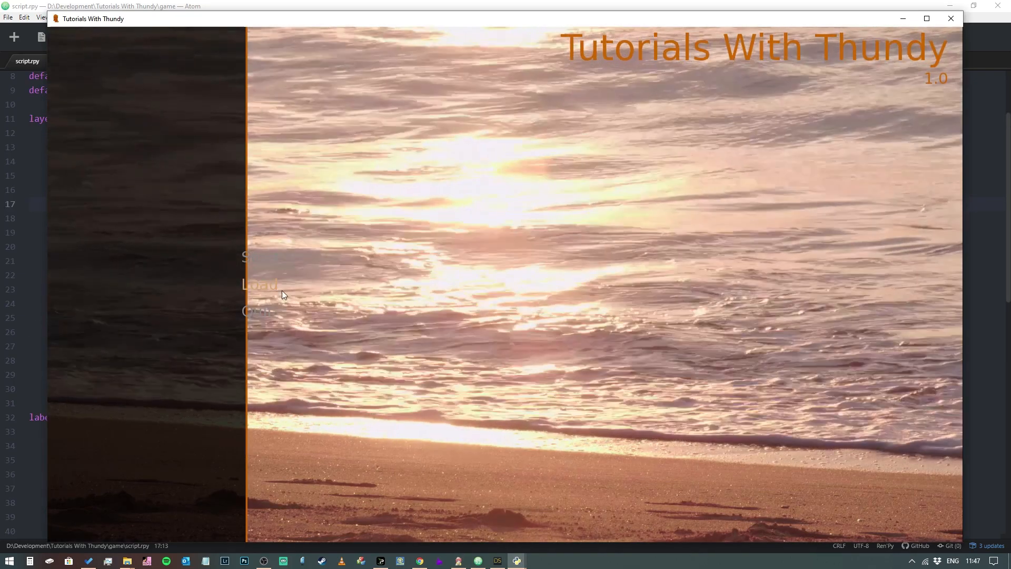
click(258, 256)
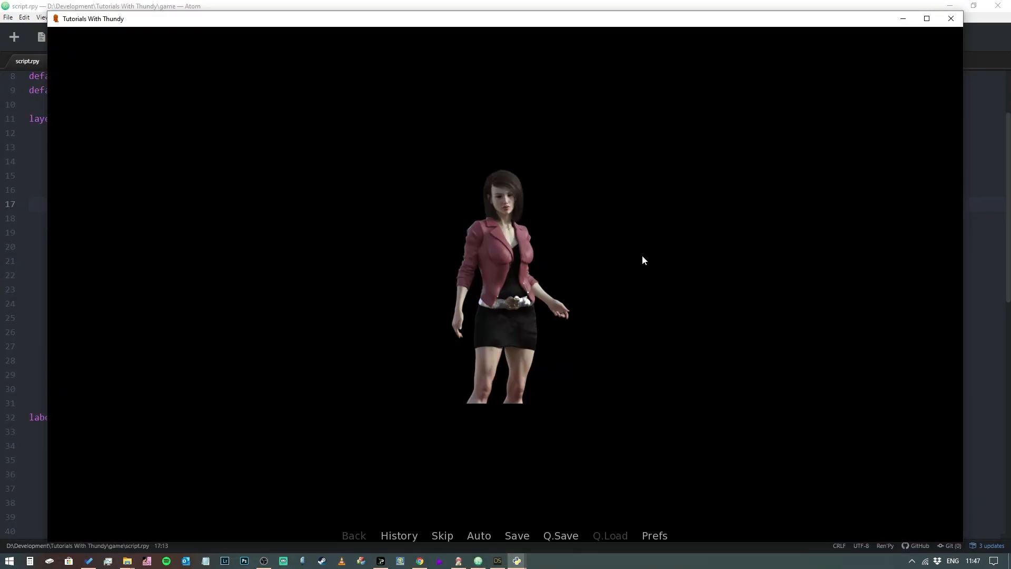
mouse_move(619, 239)
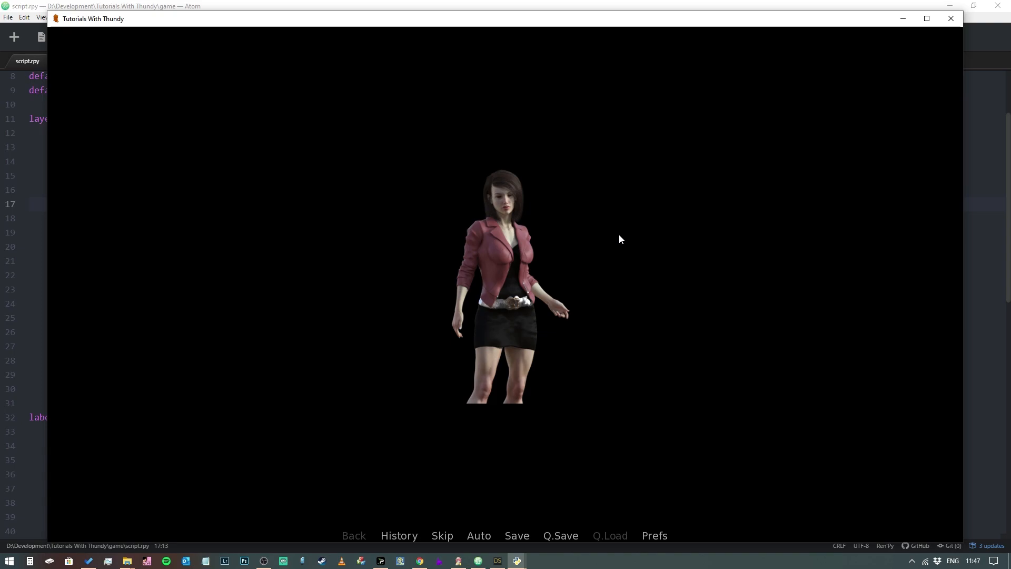
mouse_move(503, 188)
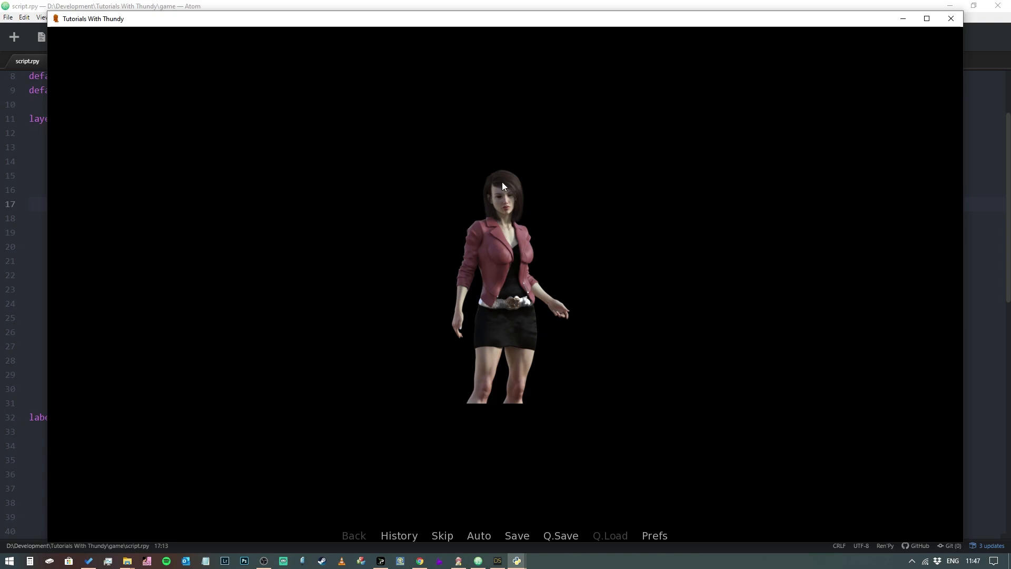
mouse_move(580, 373)
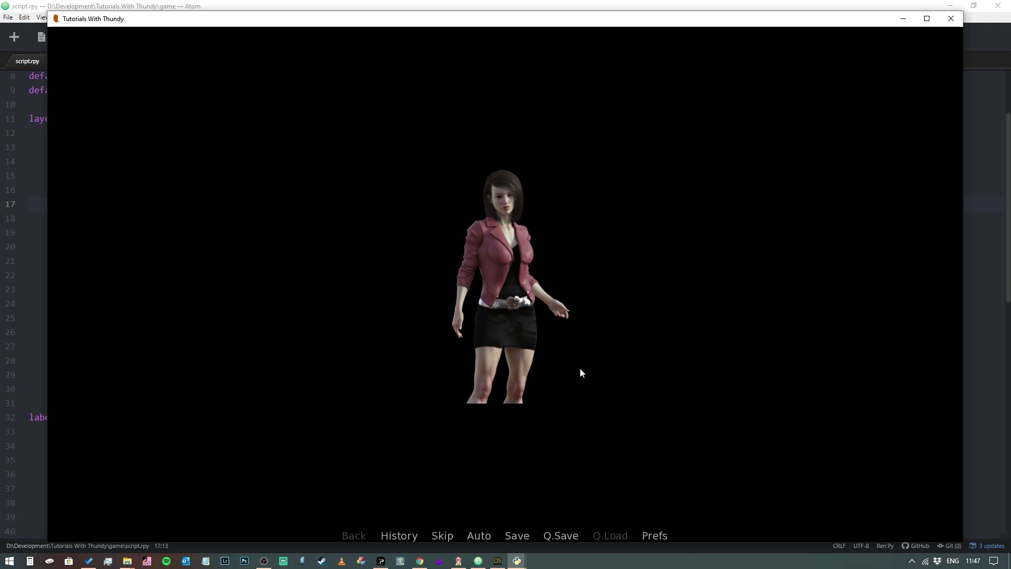
mouse_move(507, 220)
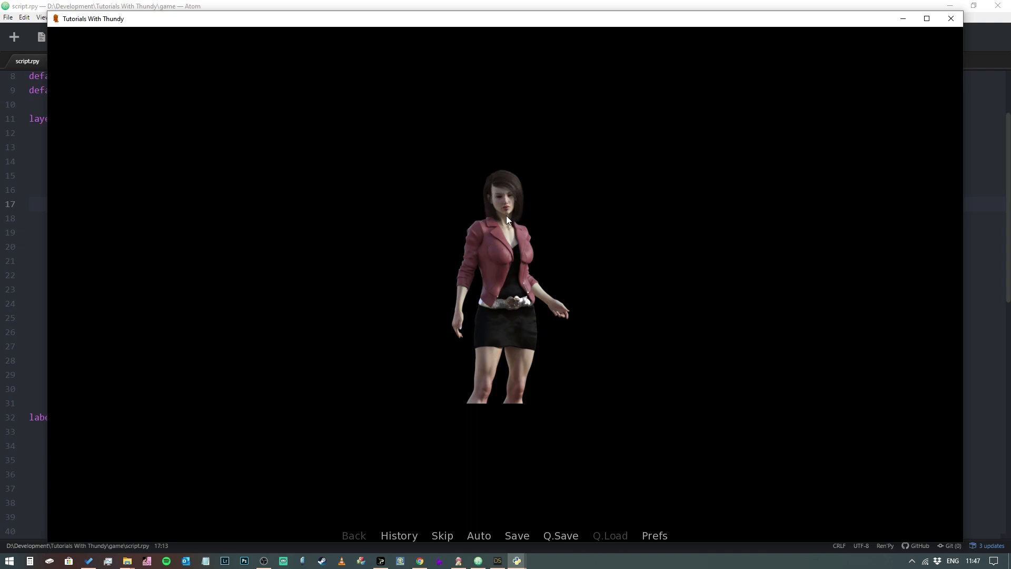
mouse_move(681, 291)
text(s)
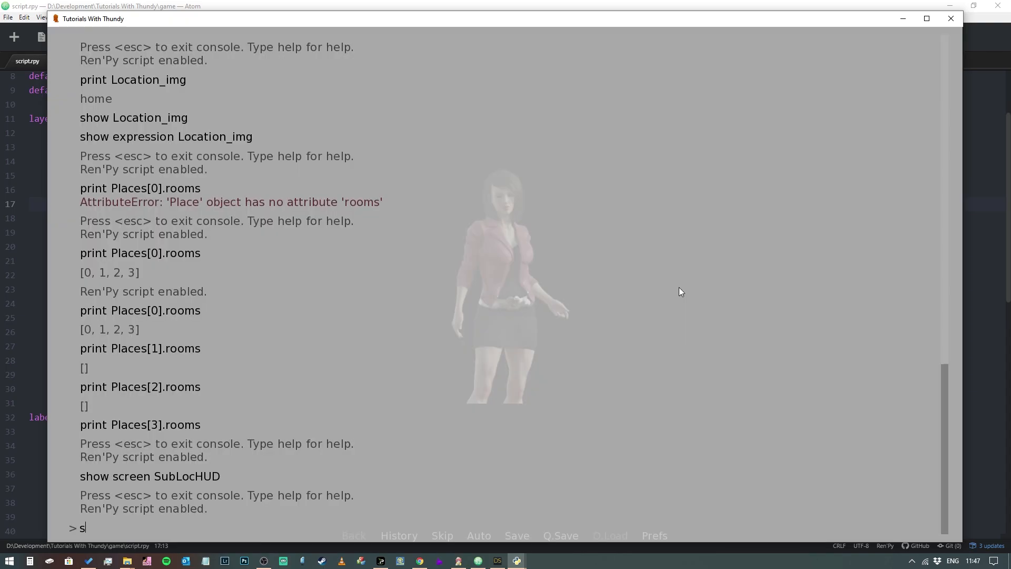
Run 'show Lucy outfit_2' in the console, then 'show Lucy -outfit_2' to restore her jacket
text(how Lucy outfit)
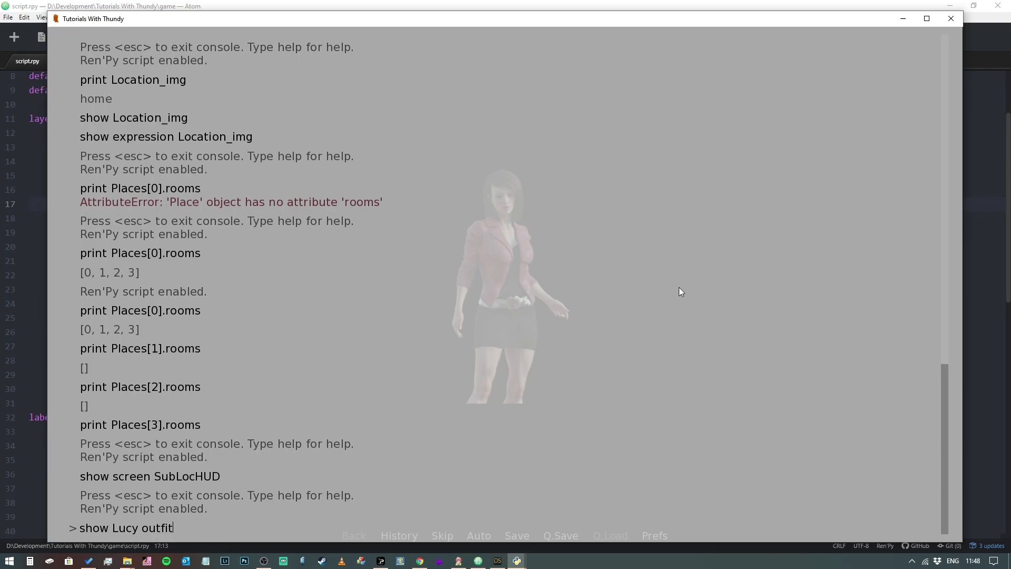
key(Return)
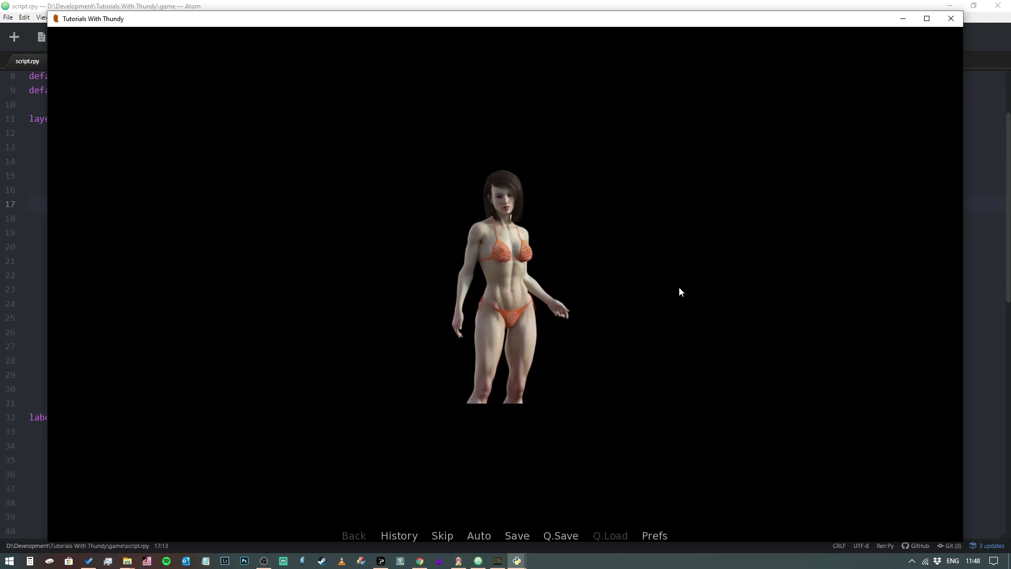
mouse_move(501, 254)
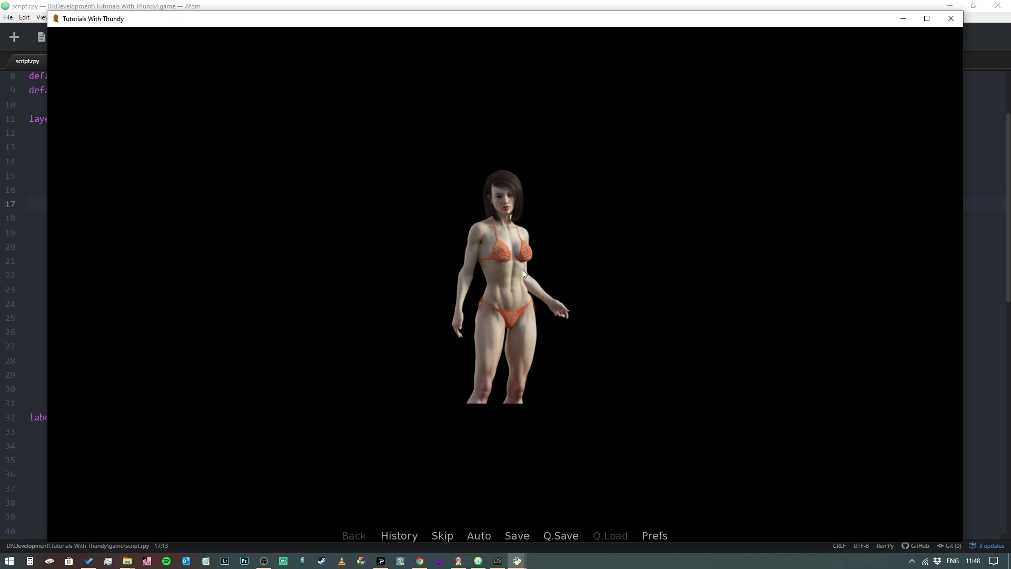
mouse_move(535, 225)
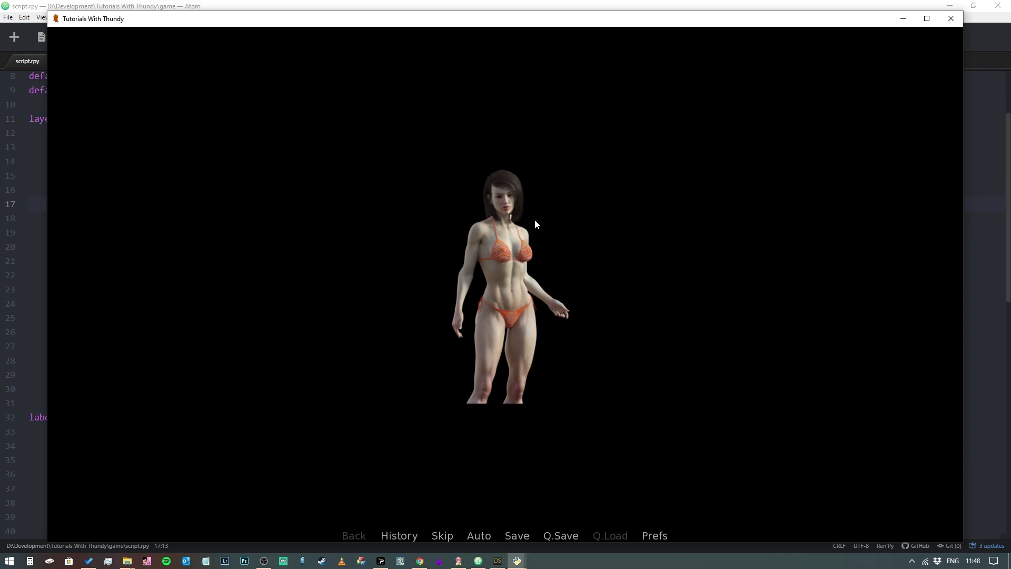
mouse_move(550, 218)
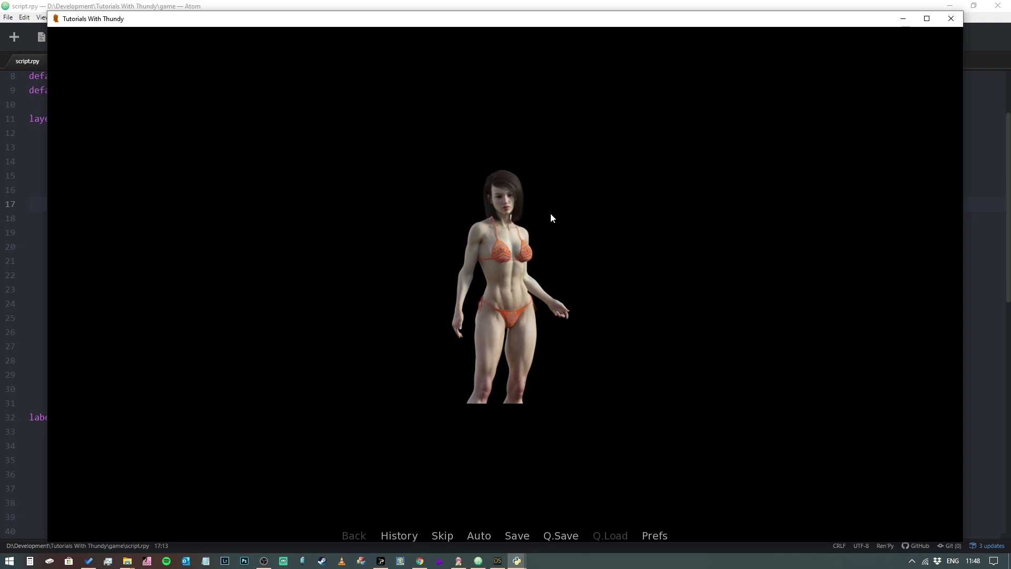
key(shift+o)
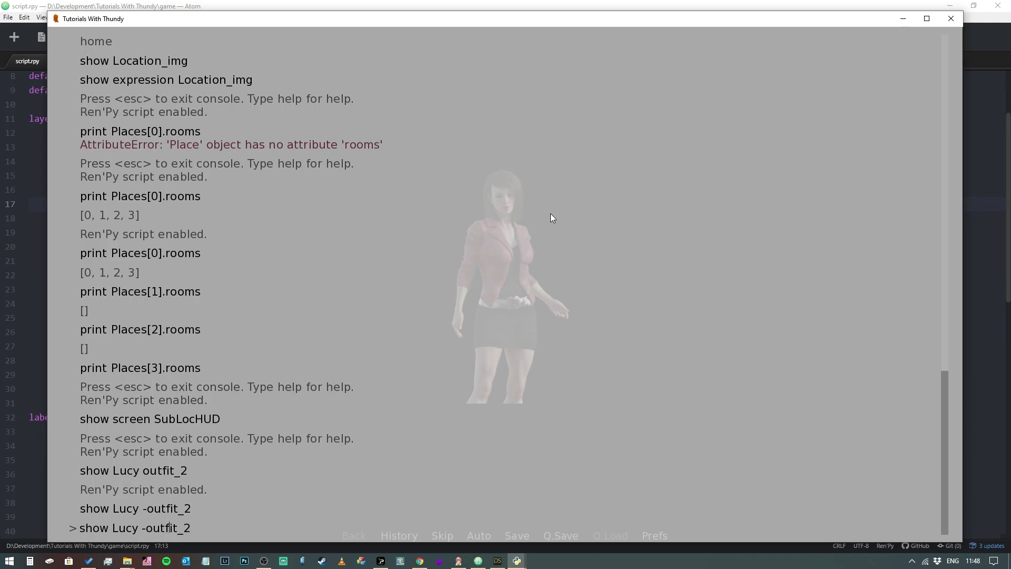
key(Return)
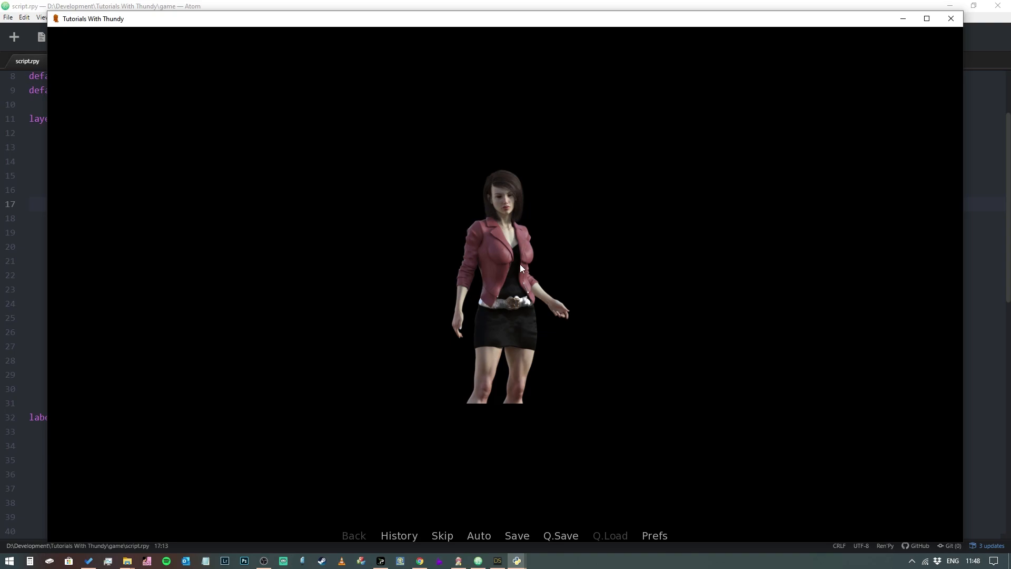
mouse_move(504, 234)
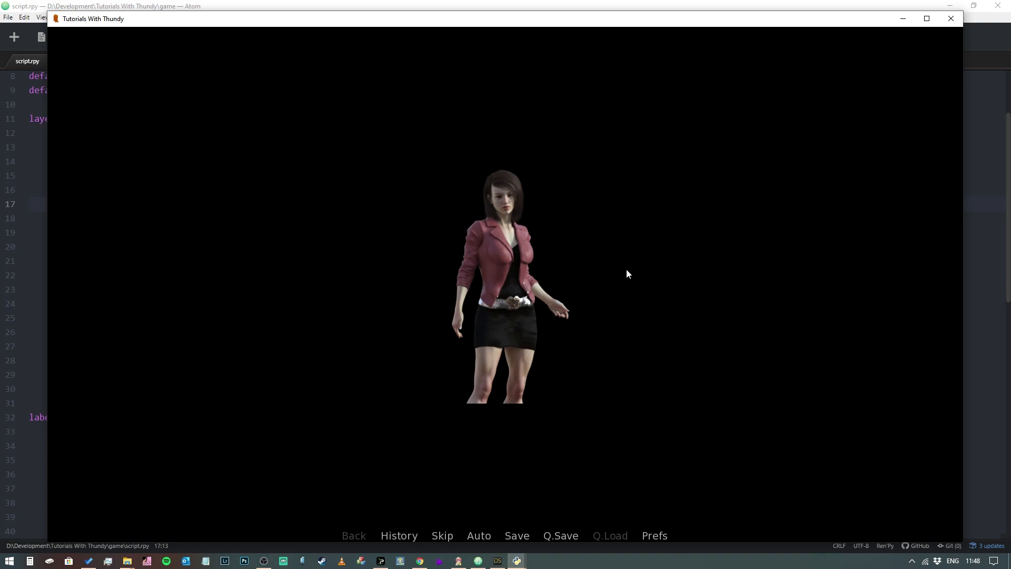
mouse_move(648, 242)
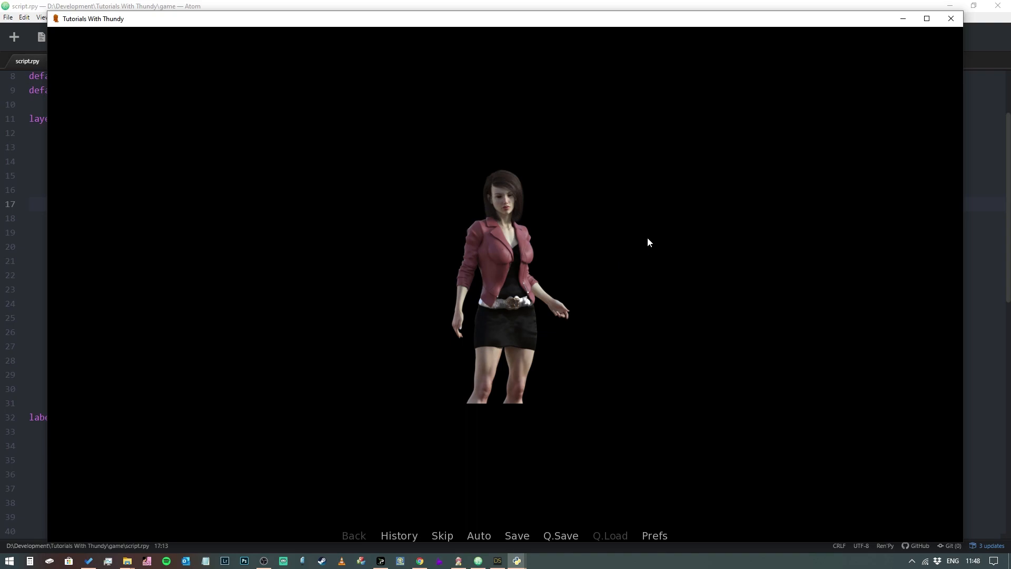
mouse_move(647, 293)
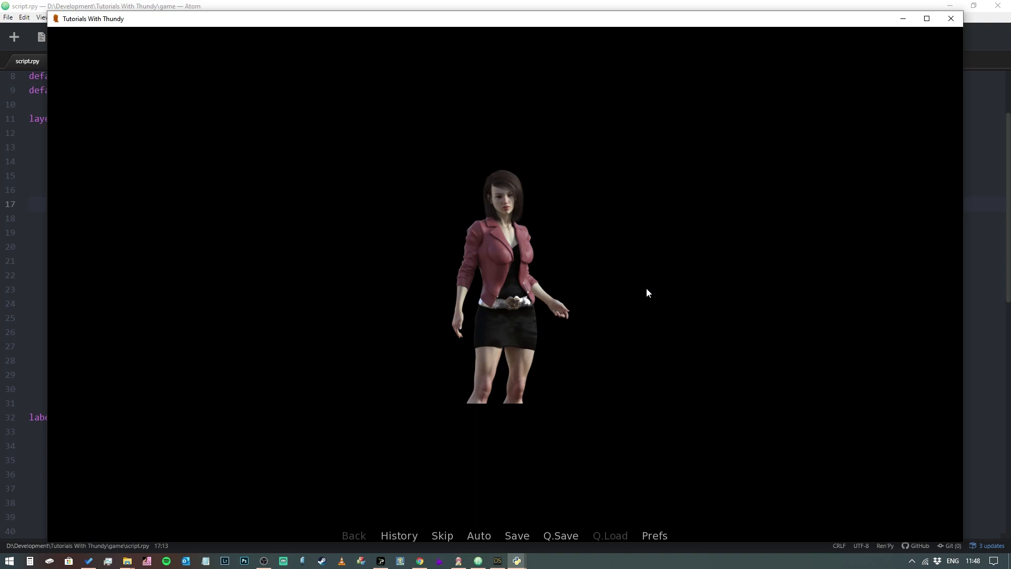
mouse_move(649, 294)
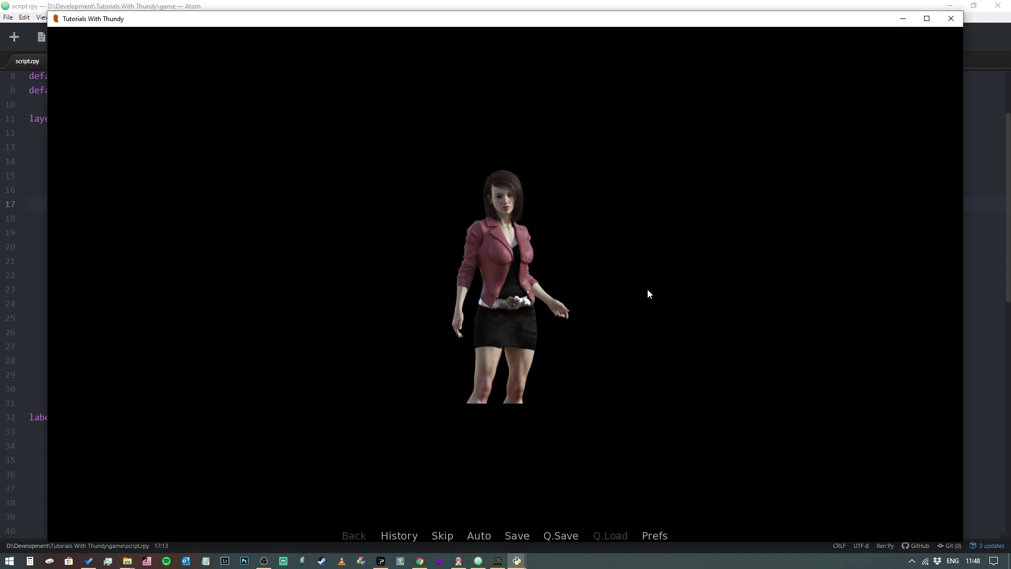
mouse_move(648, 290)
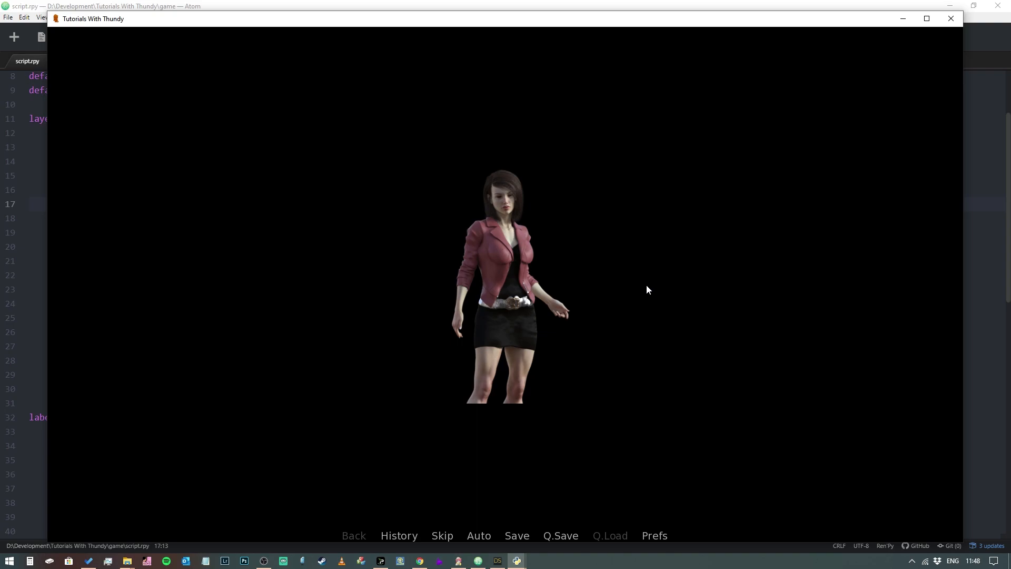